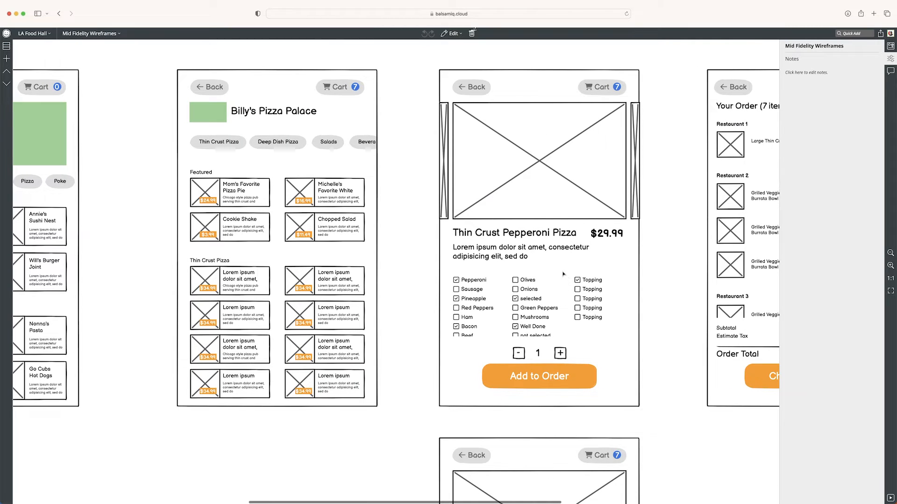
mouse_move(584, 167)
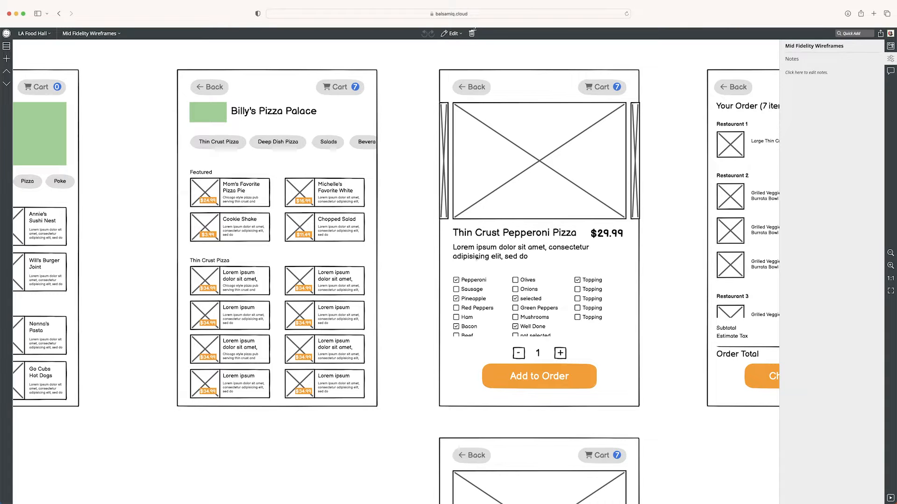
mouse_move(554, 386)
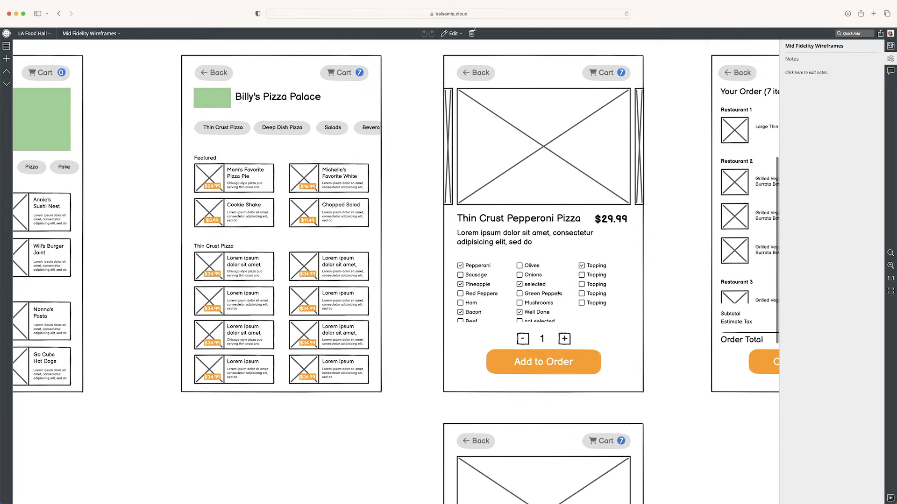
Step: Insert the pizza logo image onto the canvas from the UI library's Images collection
scroll(down, 3)
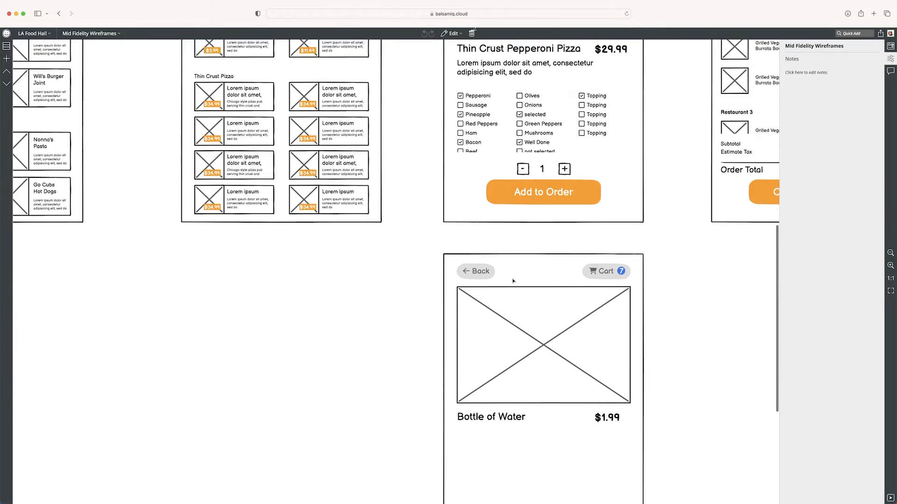
scroll(down, 3)
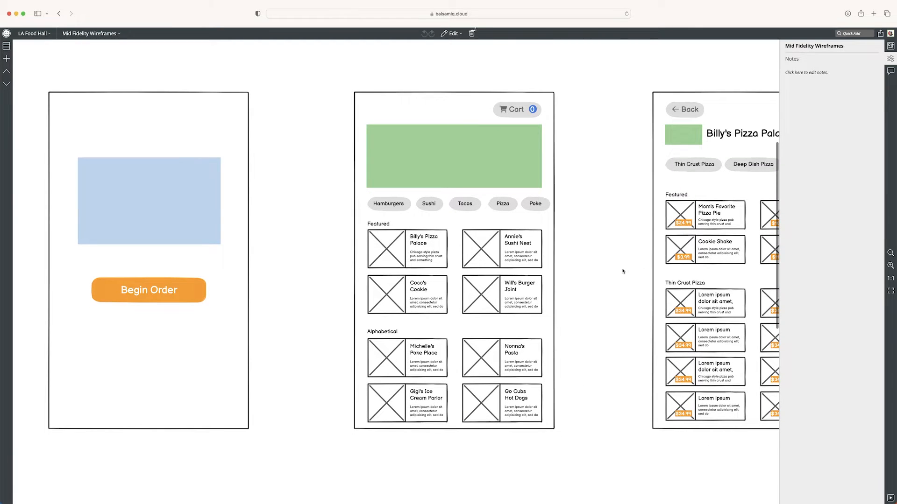
scroll(right, 3)
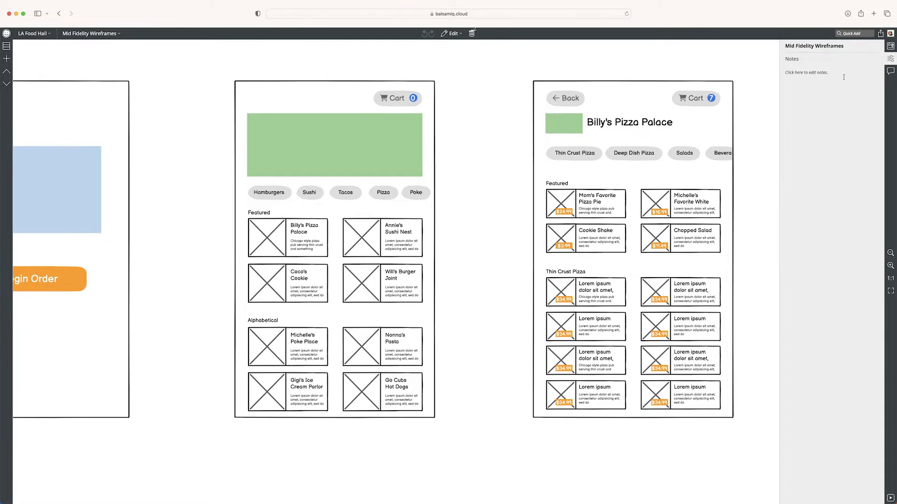
click(452, 34)
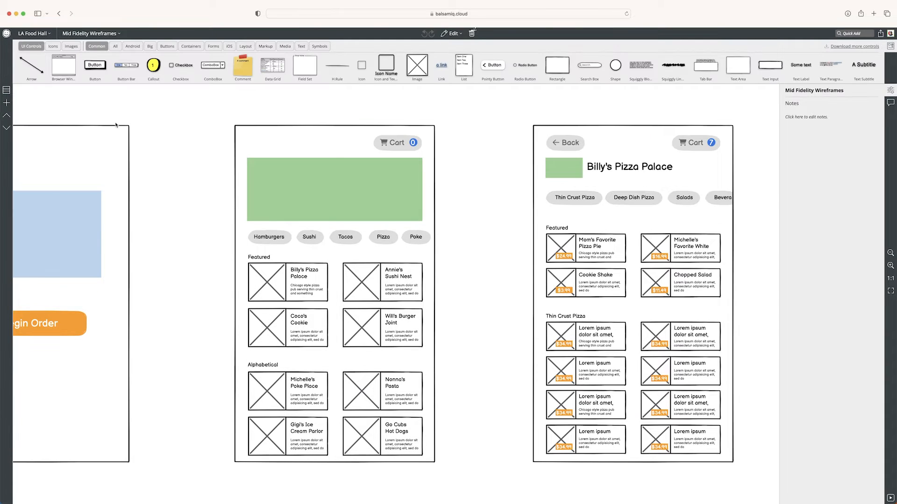
click(71, 46)
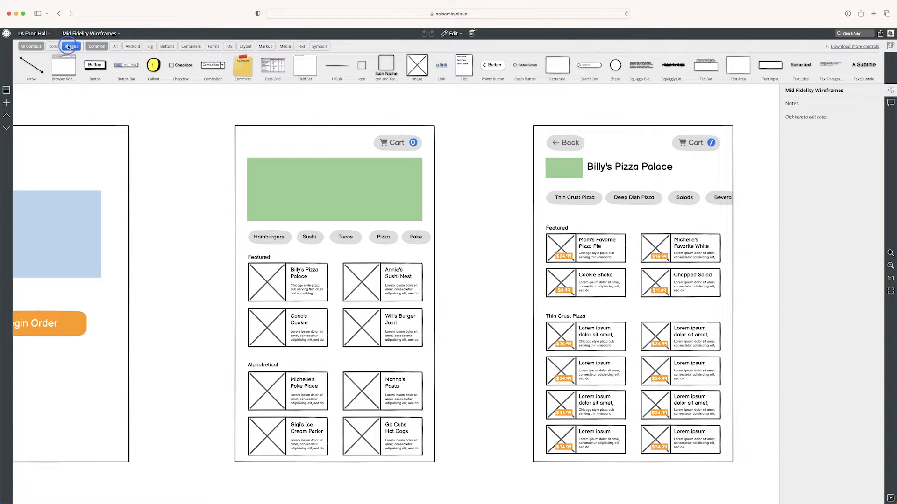
click(67, 45)
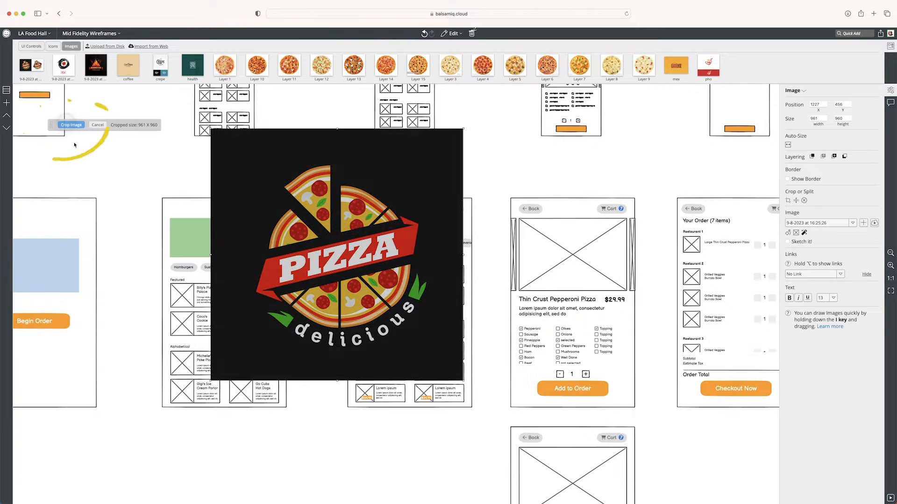
Step: Cancel the crop, resize the pizza logo to 92 by 92 and enable Sketch it! styling
click(71, 125)
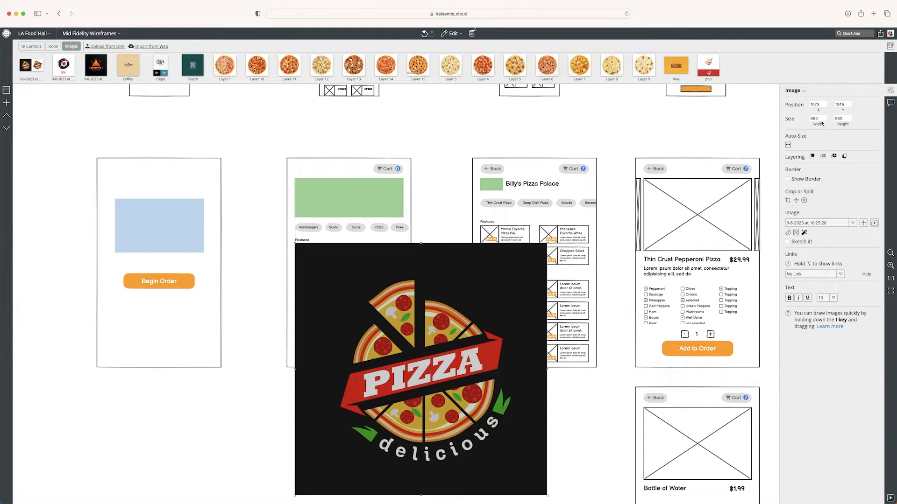
click(817, 119)
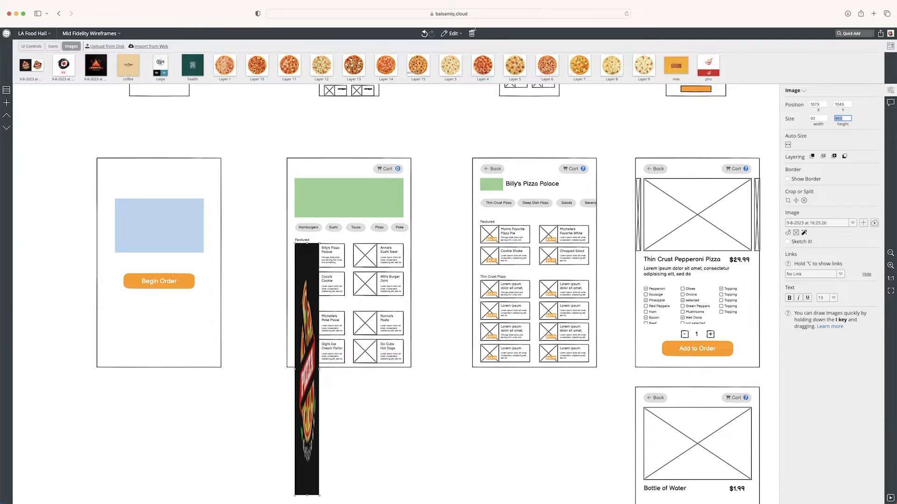
text(92)
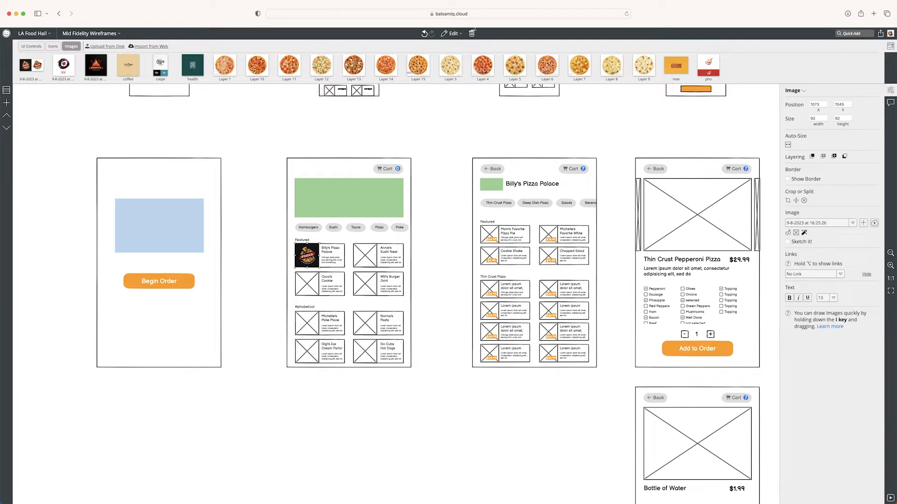
click(281, 254)
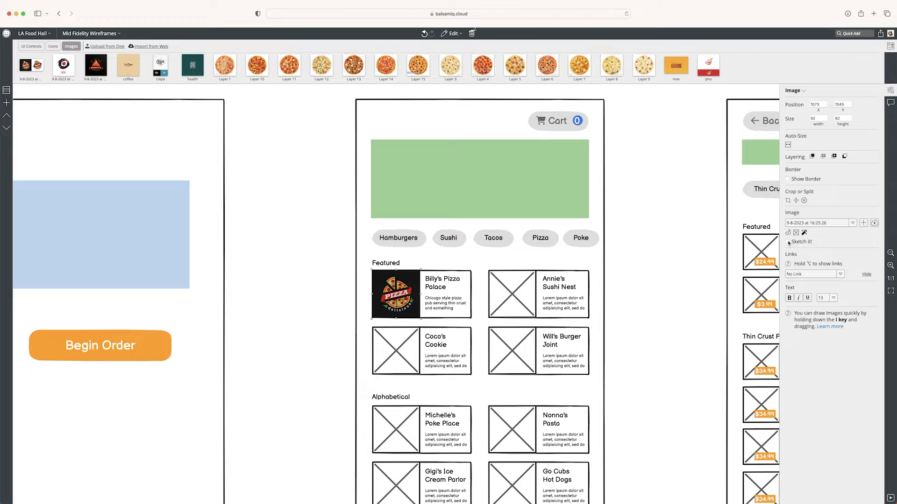
click(786, 241)
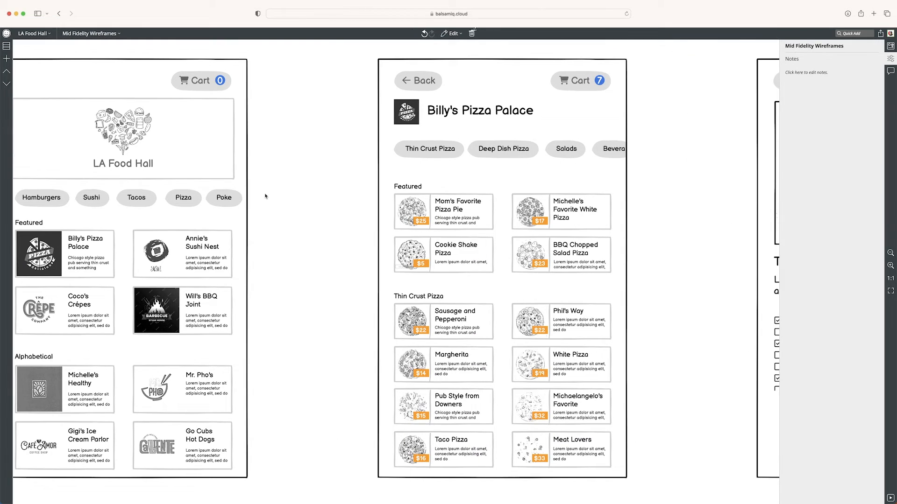
mouse_move(337, 137)
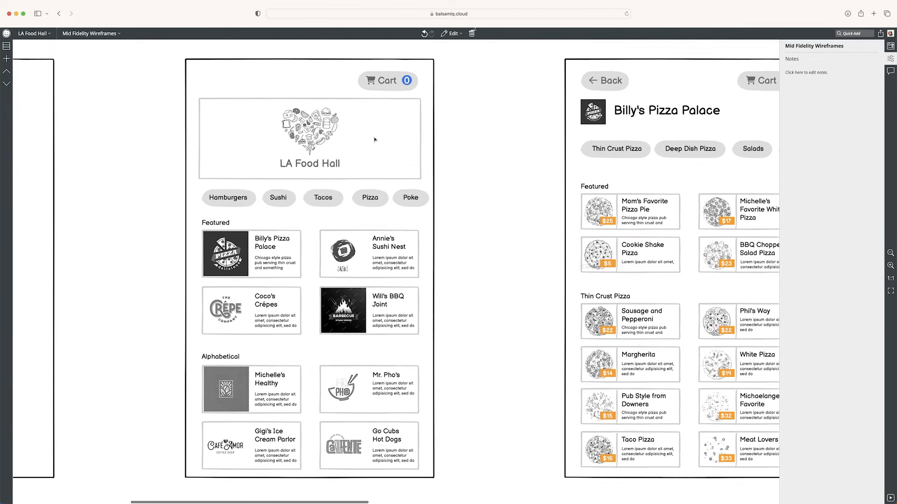
mouse_move(540, 183)
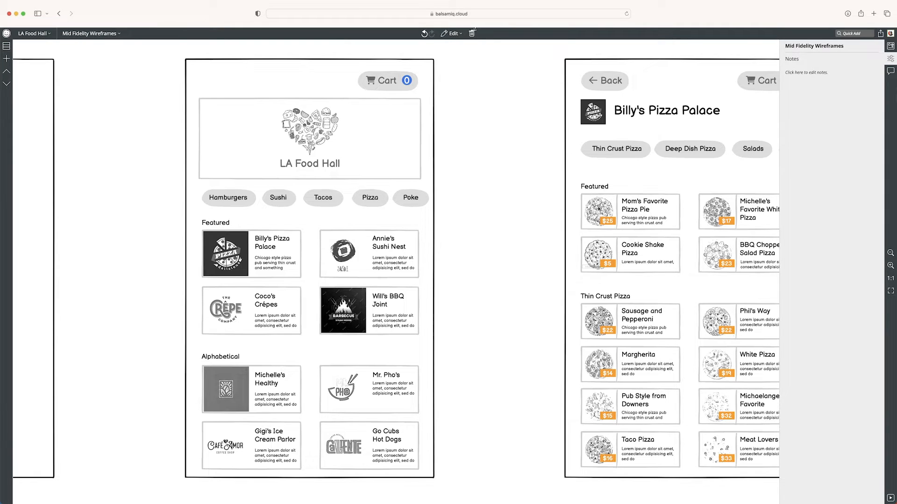
mouse_move(500, 232)
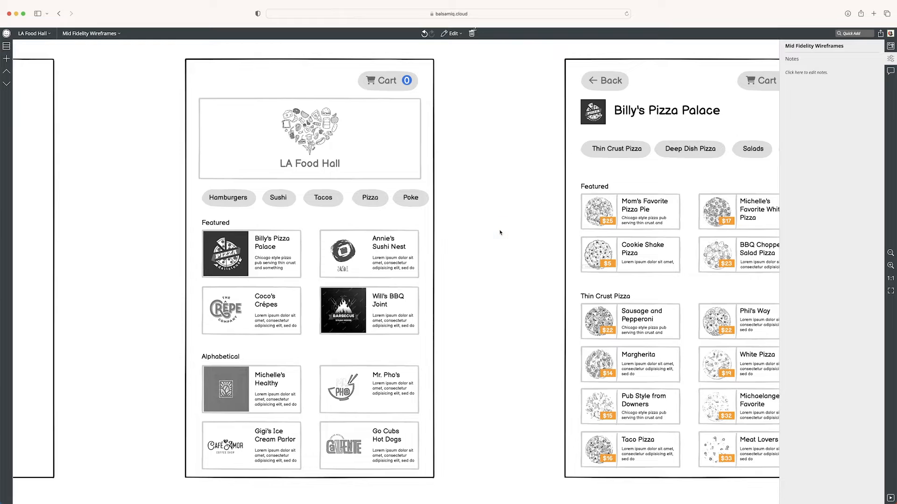
mouse_move(511, 229)
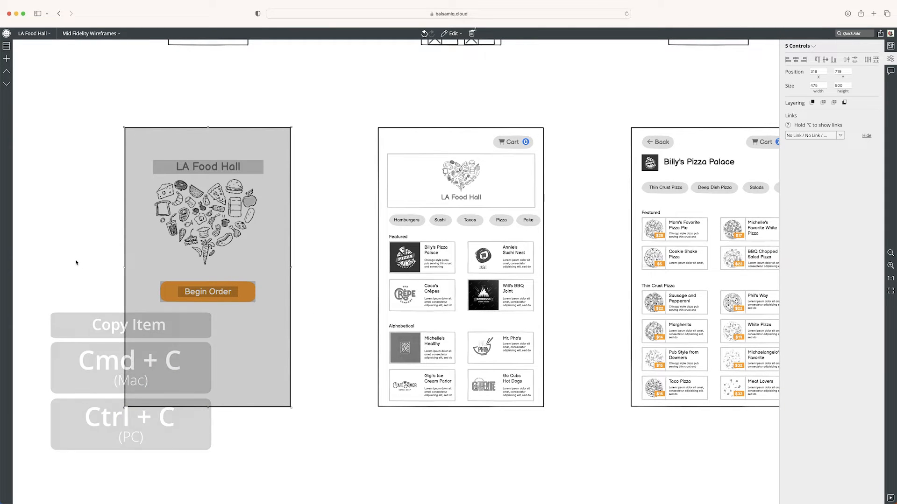
Step: Create a new empty wireframe and paste the copied start screen controls into it
click(451, 34)
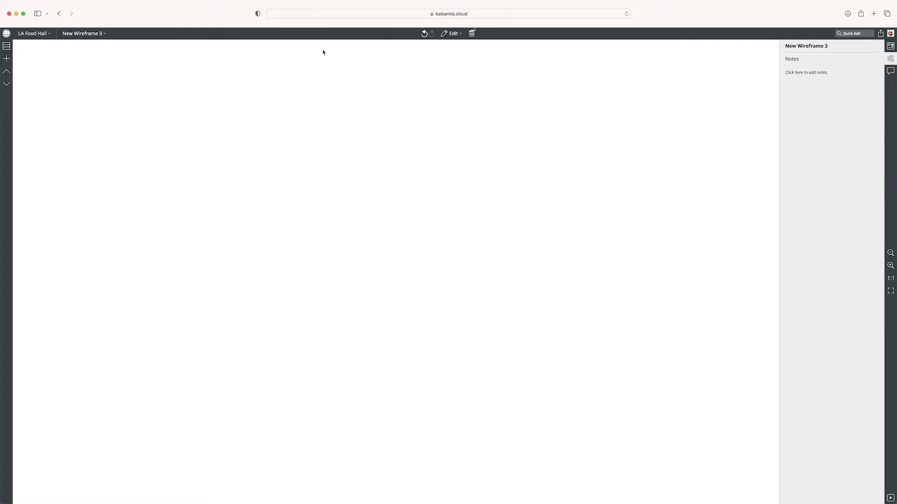
click(452, 34)
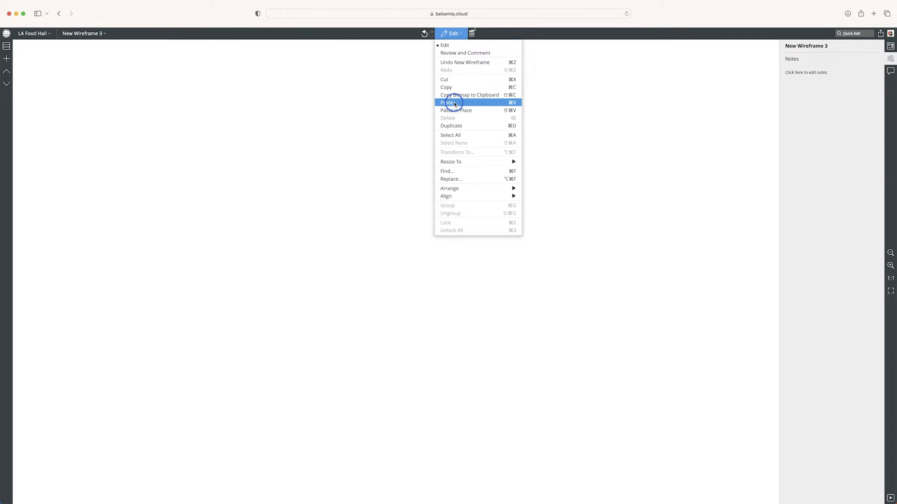
click(447, 103)
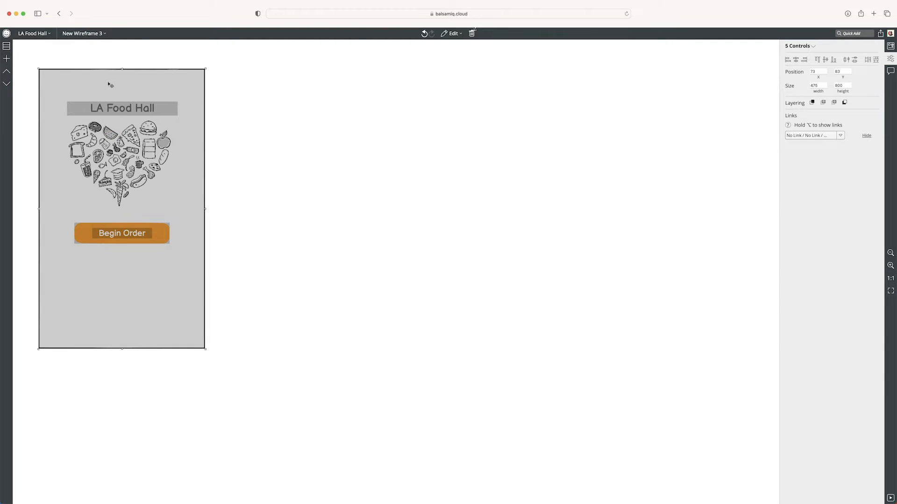
Step: Rename the new wireframe to Start Screen
click(83, 34)
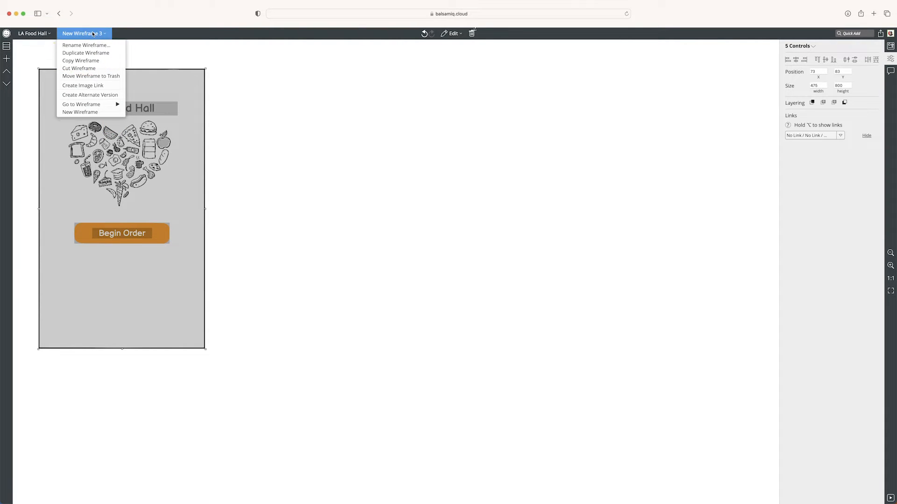
click(86, 45)
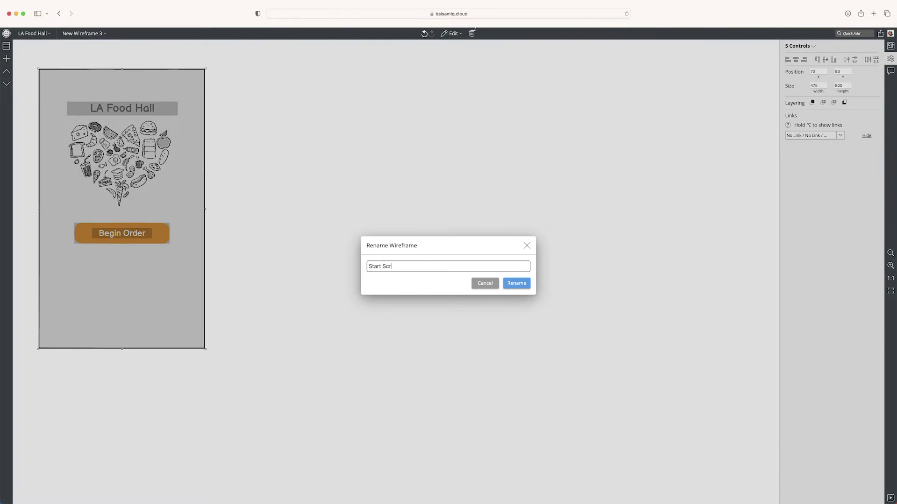
click(515, 283)
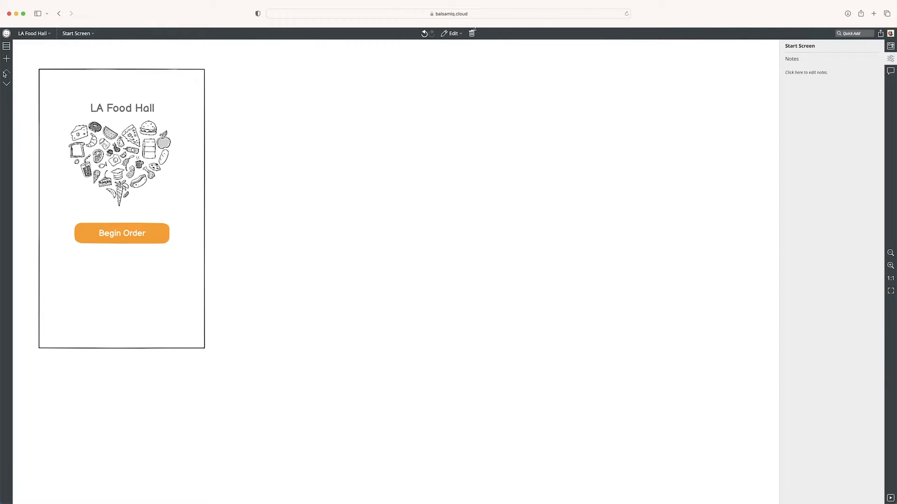
click(76, 34)
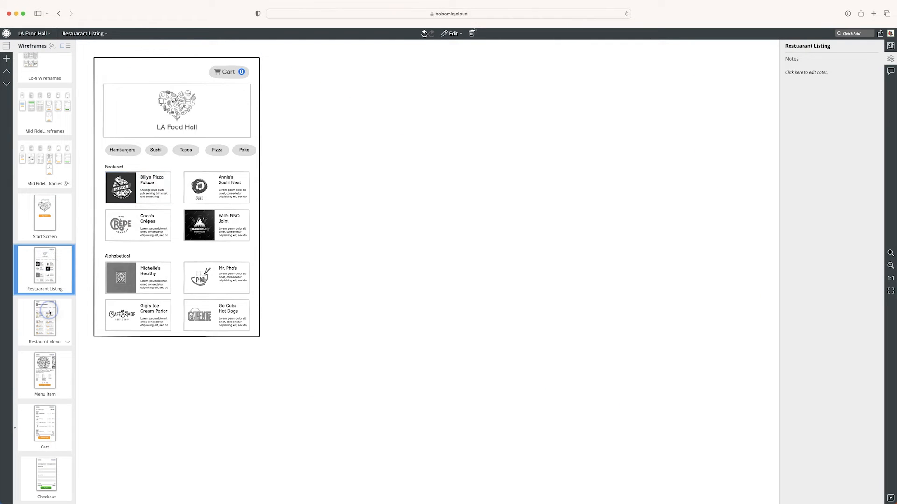
Step: Browse the Menu Item and Checkout screens, then return to the Restuarant Listing screen
click(45, 375)
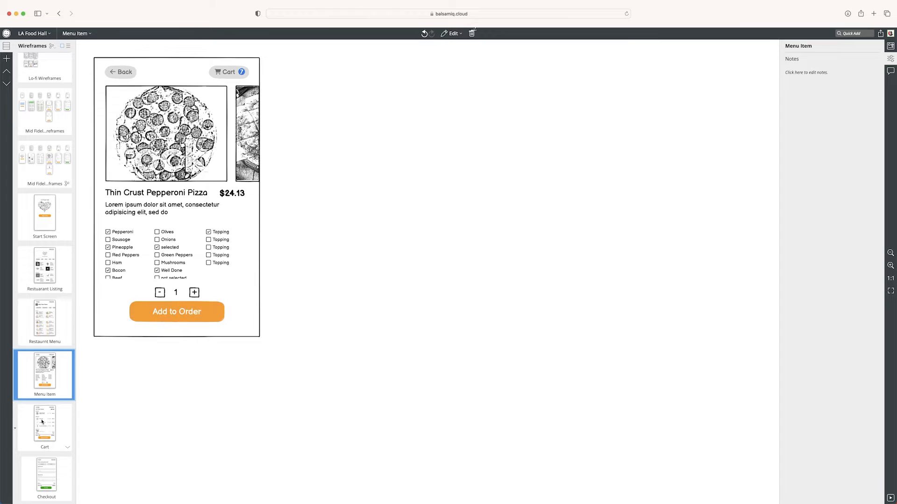
click(45, 481)
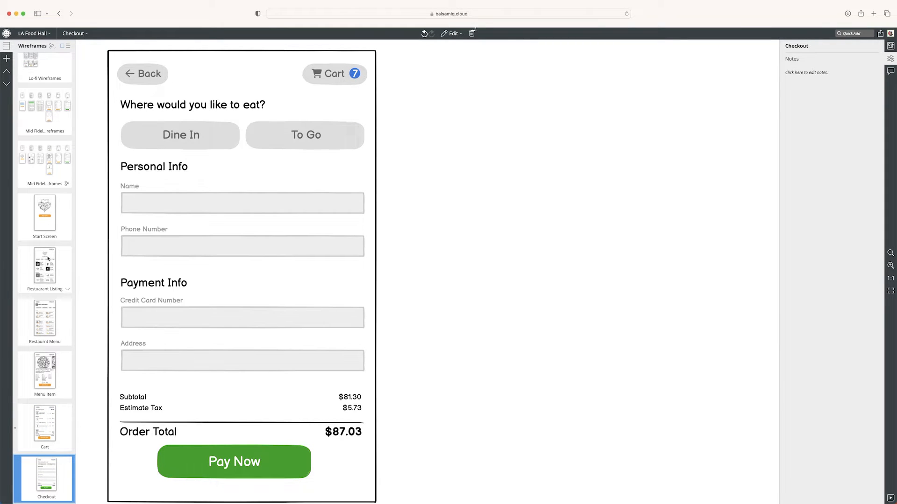
click(45, 266)
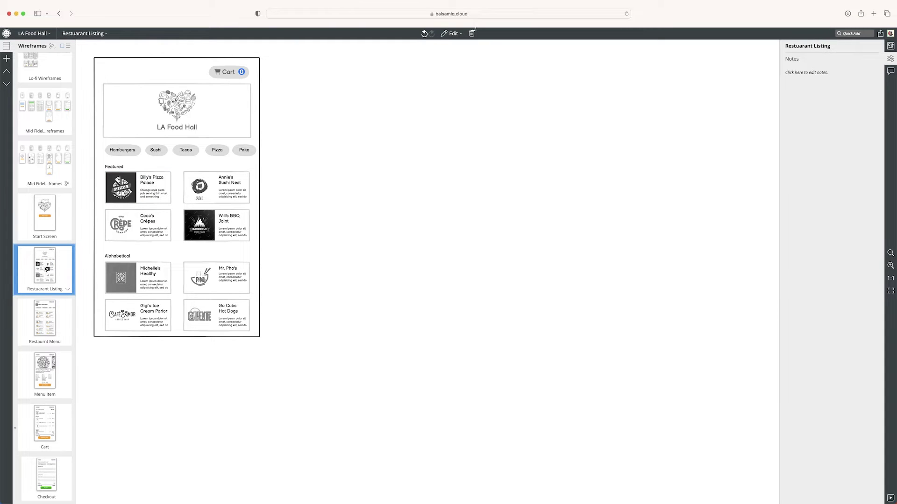
Step: Create an alternate version of the Restuarant Listing screen and switch the canvas to it
right_click(45, 269)
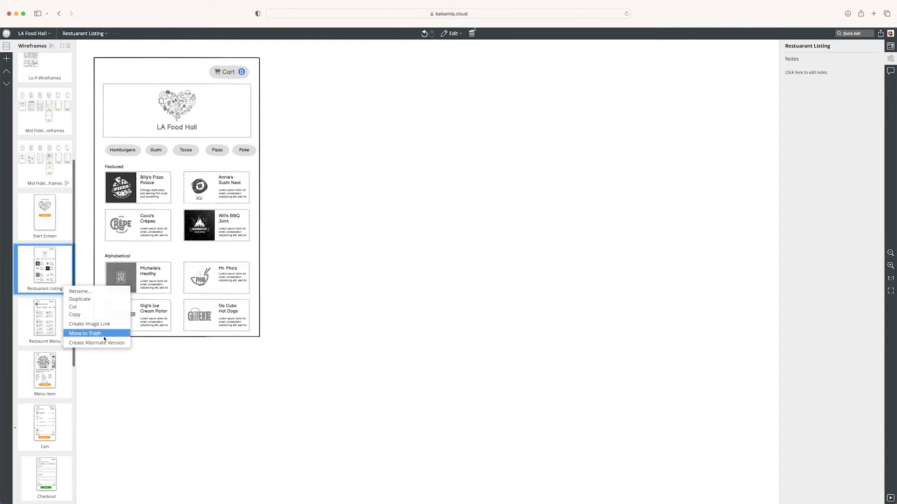
mouse_move(98, 343)
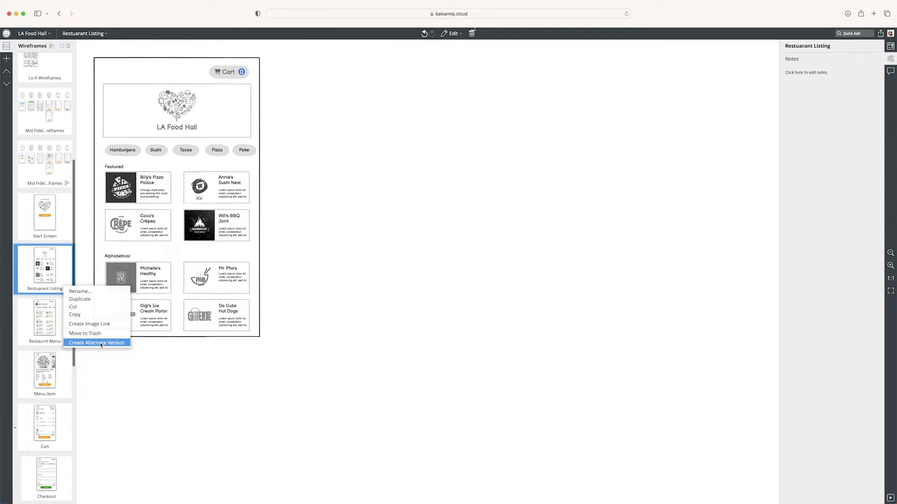
click(96, 343)
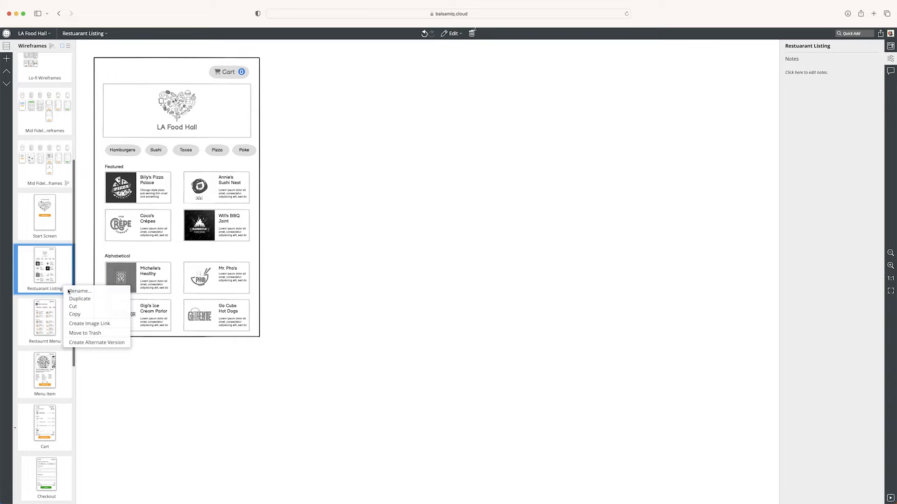
click(96, 342)
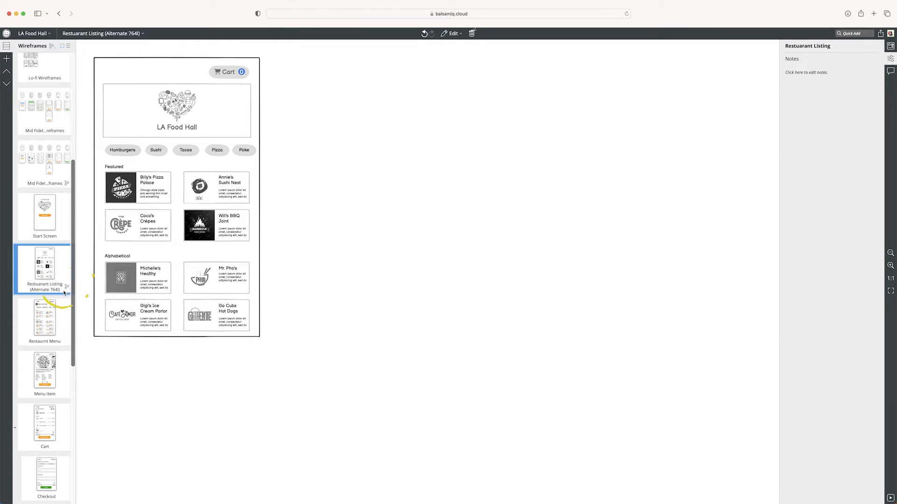
right_click(43, 269)
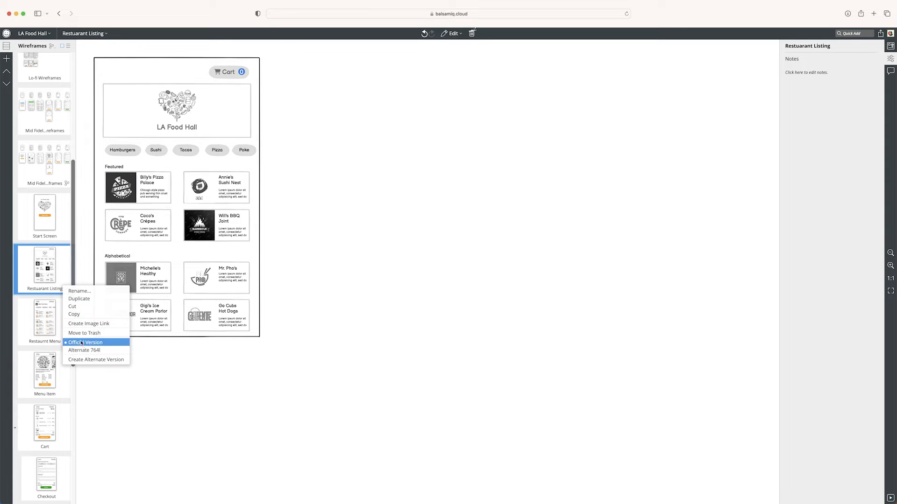
click(89, 350)
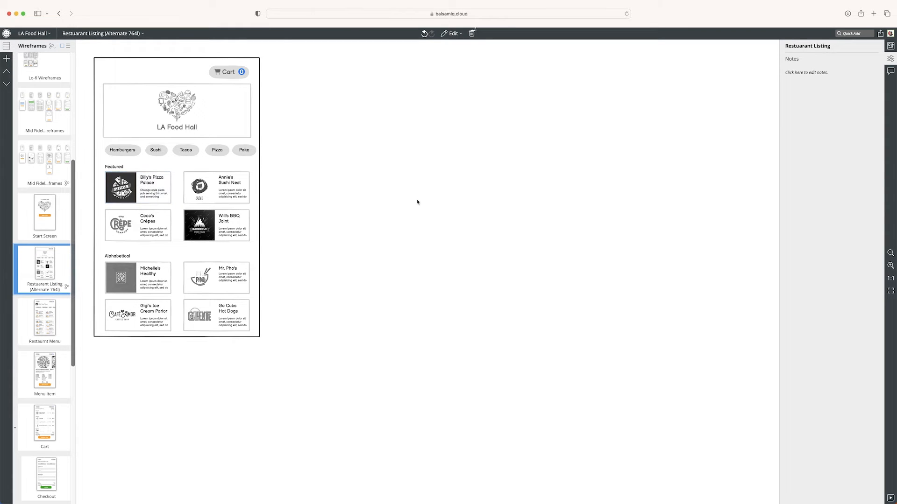
mouse_move(277, 116)
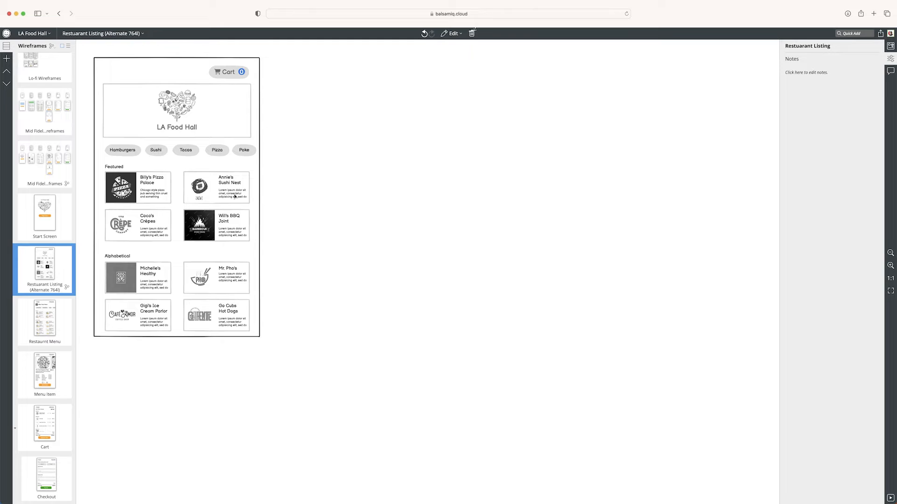
Step: Remove a featured card's description text in the alternate listing
click(236, 194)
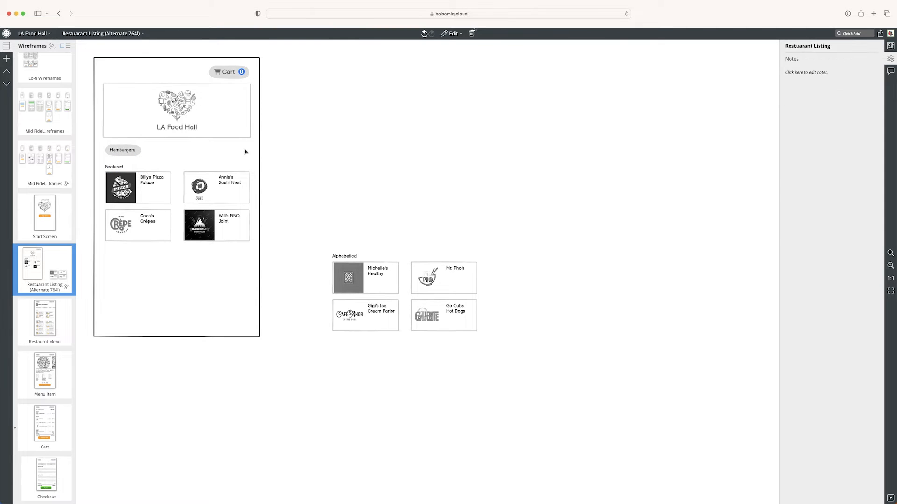
mouse_move(264, 151)
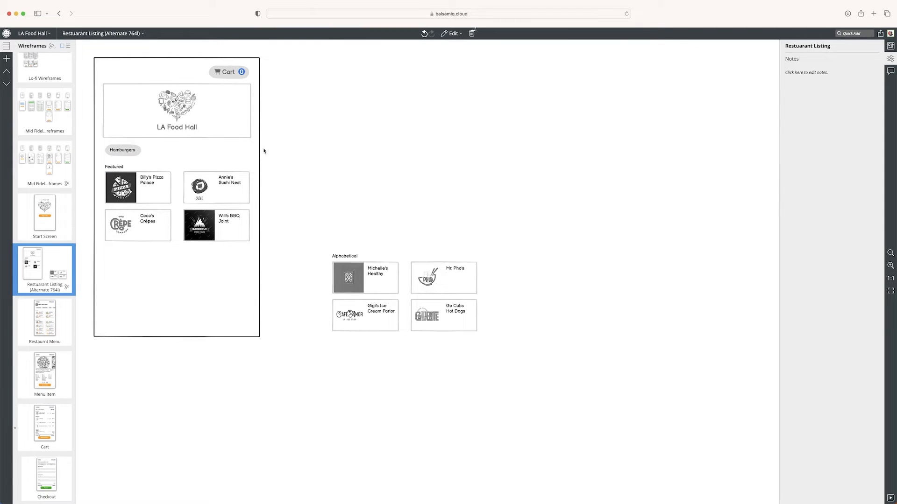
mouse_move(245, 110)
text(Search)
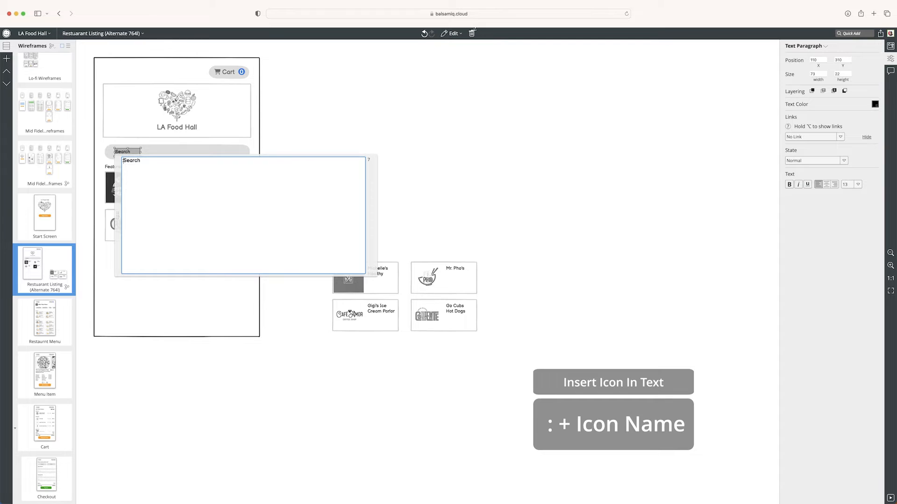
Step: Turn the chip into a search bar labelled with a Magnifying Glass Search icon
text(Magnif)
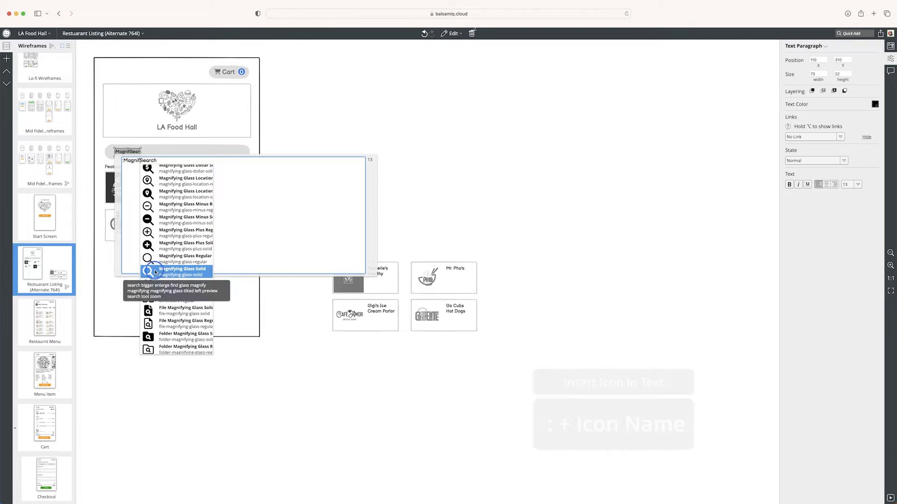
click(177, 271)
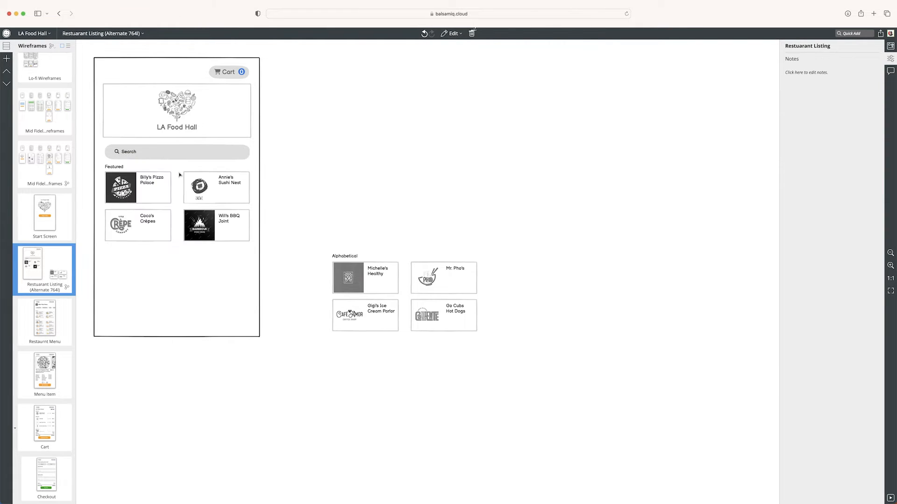
click(126, 151)
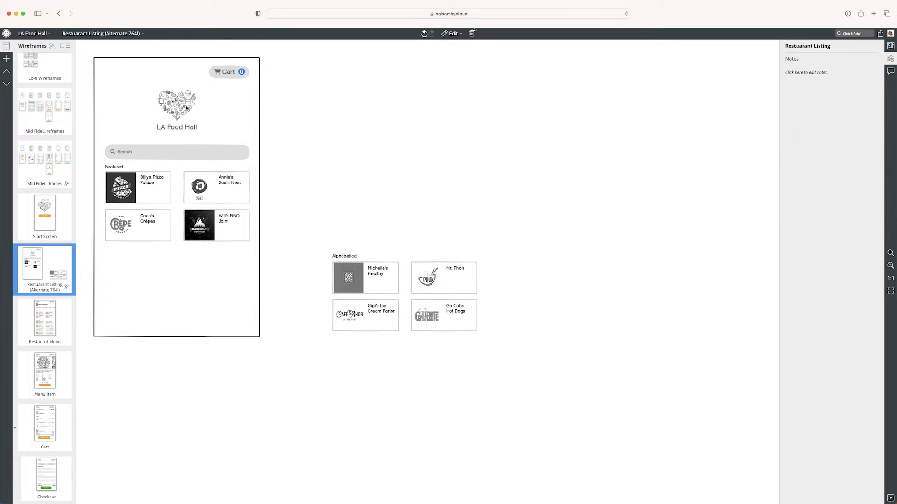
Step: Set the search bar text to size 18 and review its colour choices
click(176, 127)
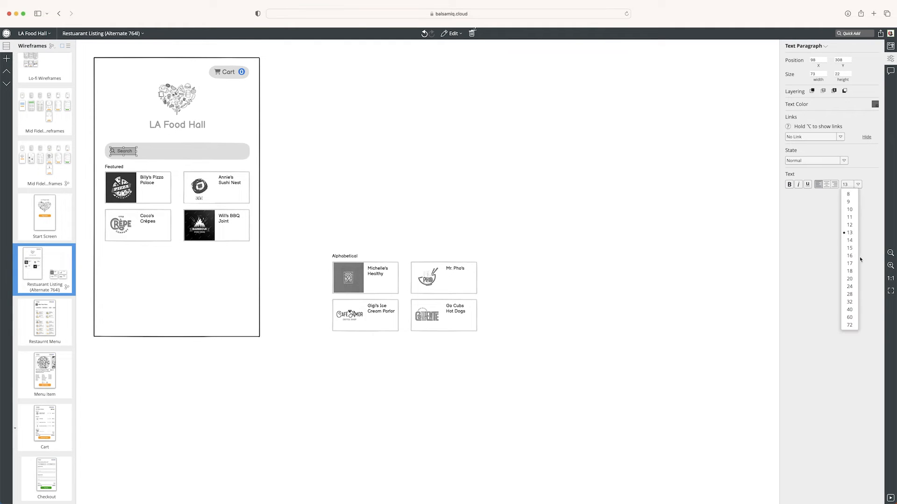
click(849, 271)
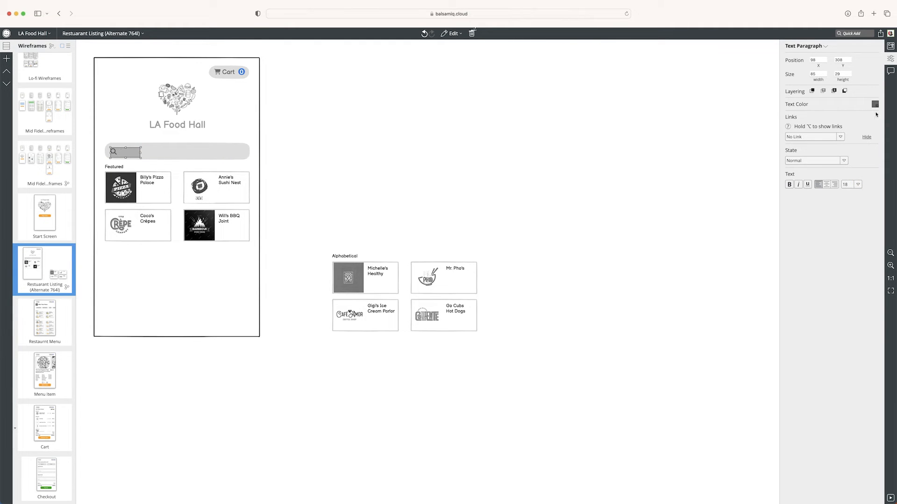
click(875, 104)
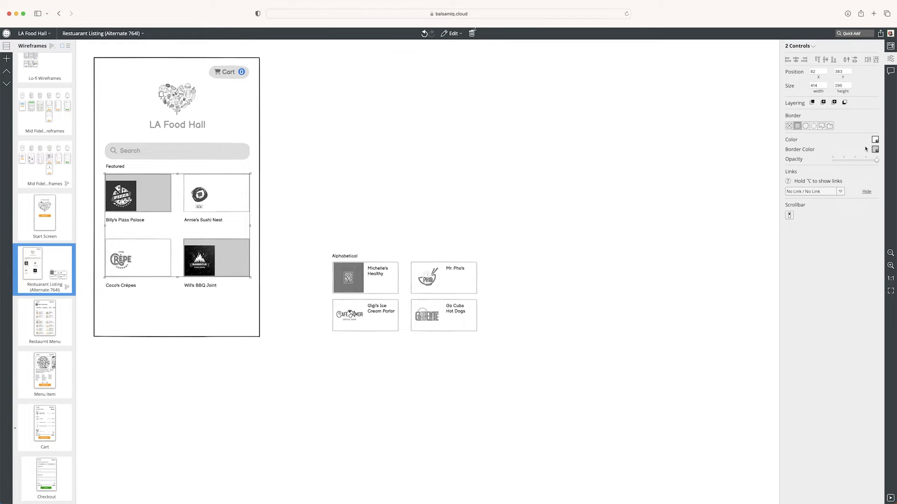
Step: Rearrange a featured card so its logo image sits above the restaurant name
click(122, 195)
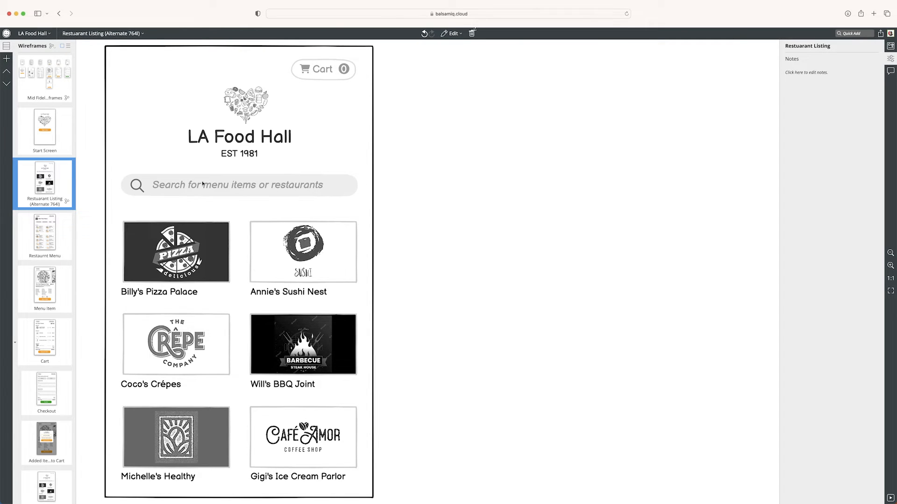
mouse_move(312, 187)
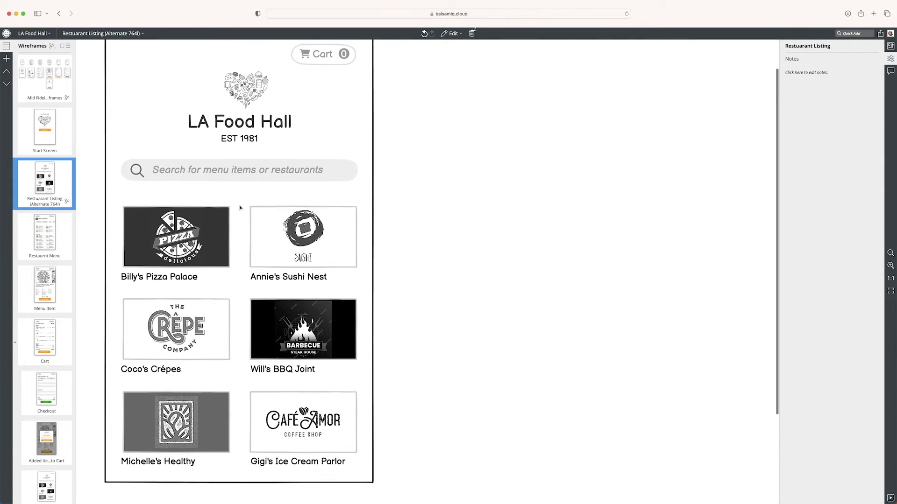
Step: Switch the Restaurant Listing briefly to its official version, then bring up its options to return to the alternate
right_click(45, 183)
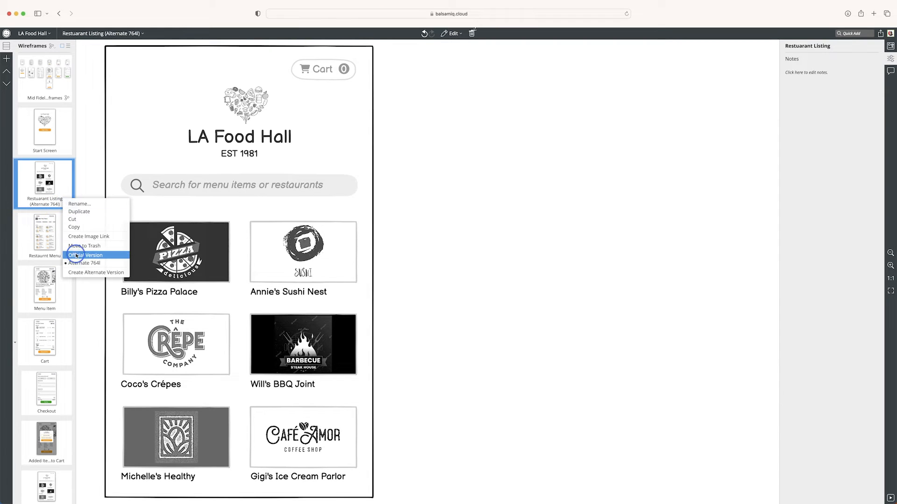
click(85, 255)
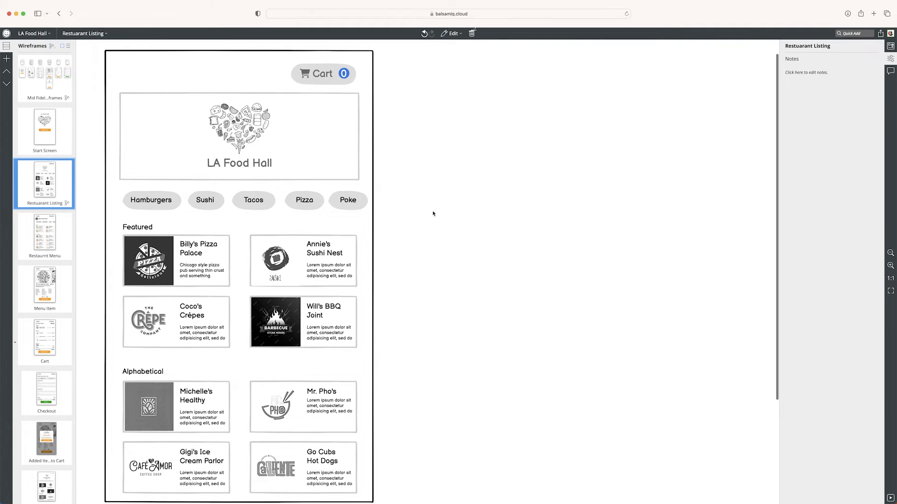
mouse_move(228, 275)
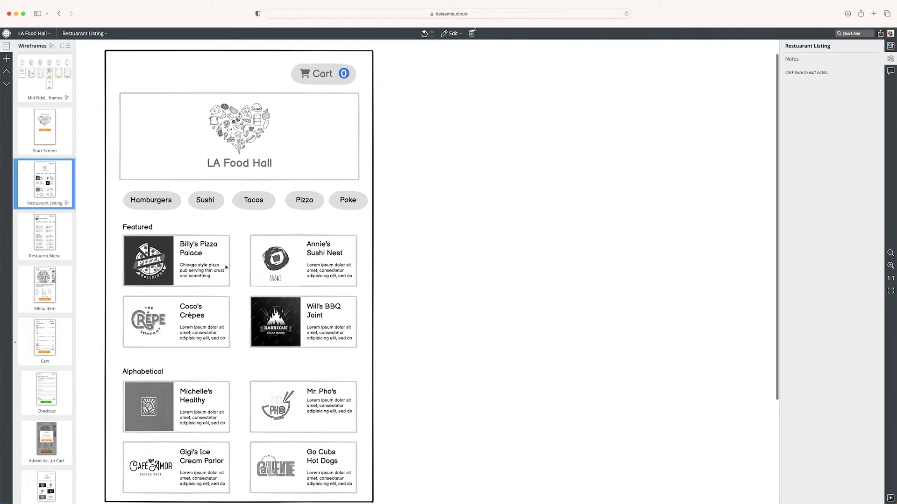
mouse_move(259, 310)
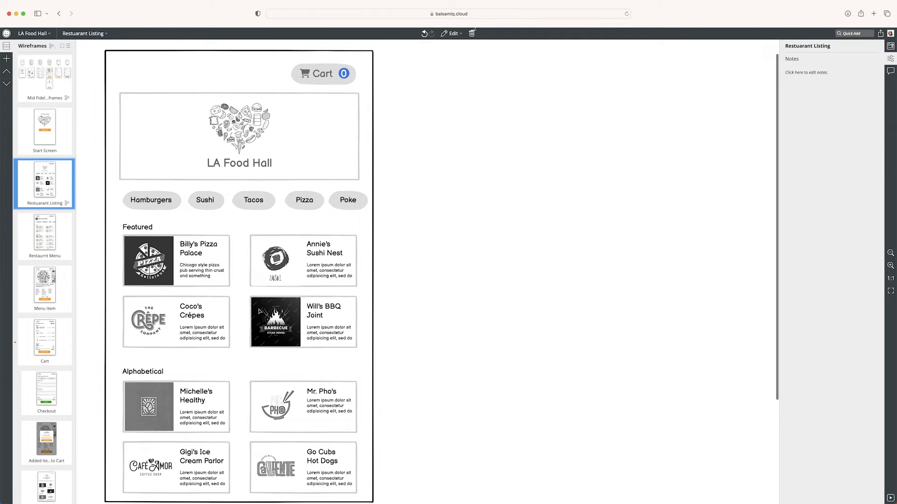
right_click(45, 183)
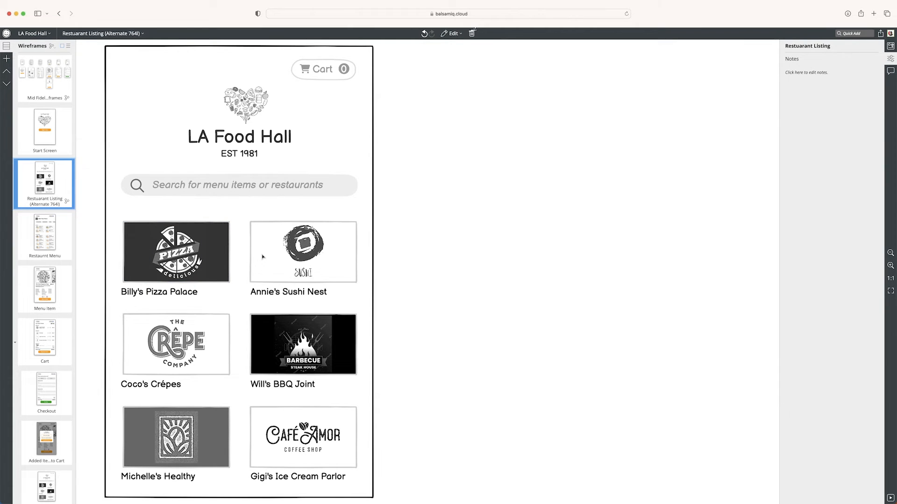
mouse_move(136, 211)
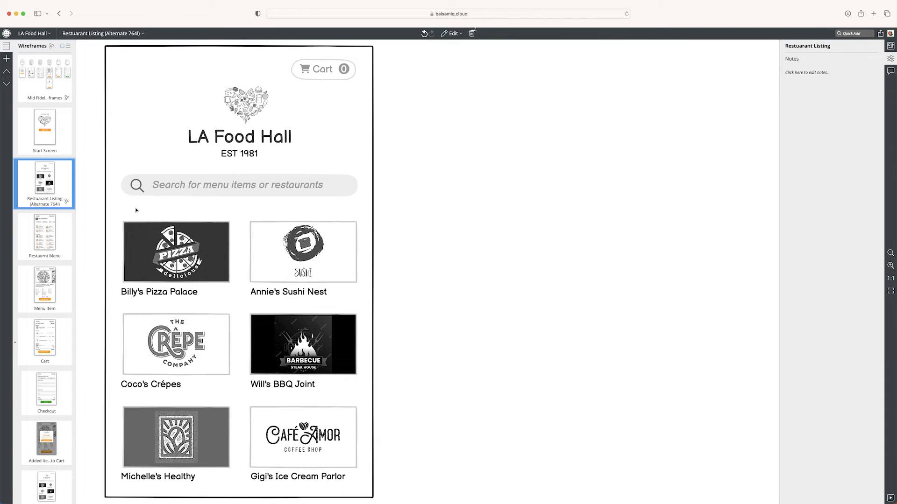
mouse_move(37, 234)
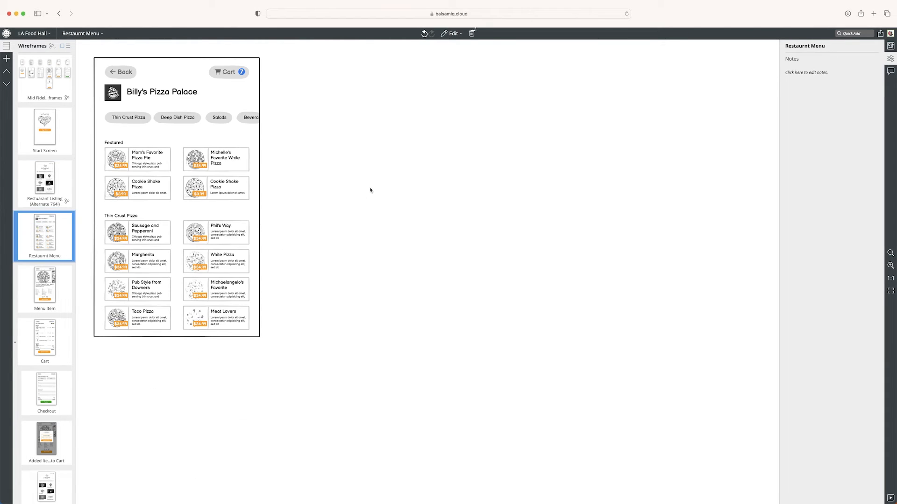
mouse_move(342, 192)
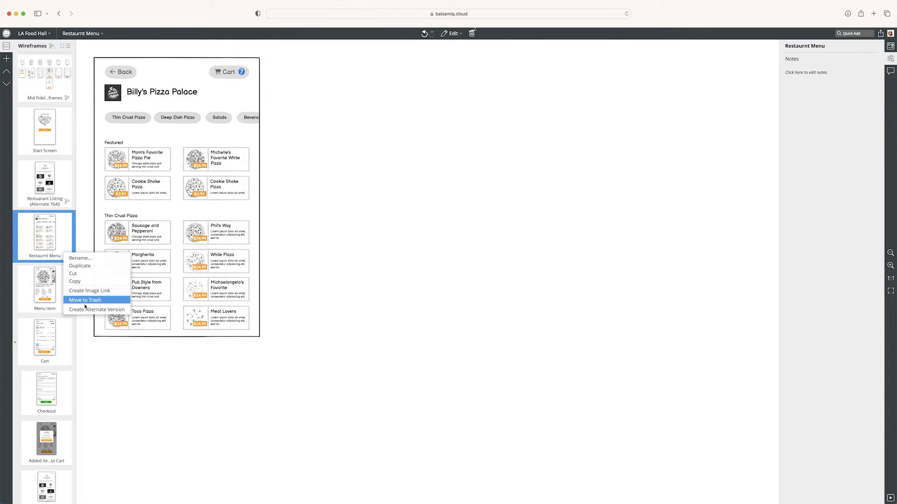
Step: Create an alternate version of the Restaurant Menu screen and open it
click(98, 309)
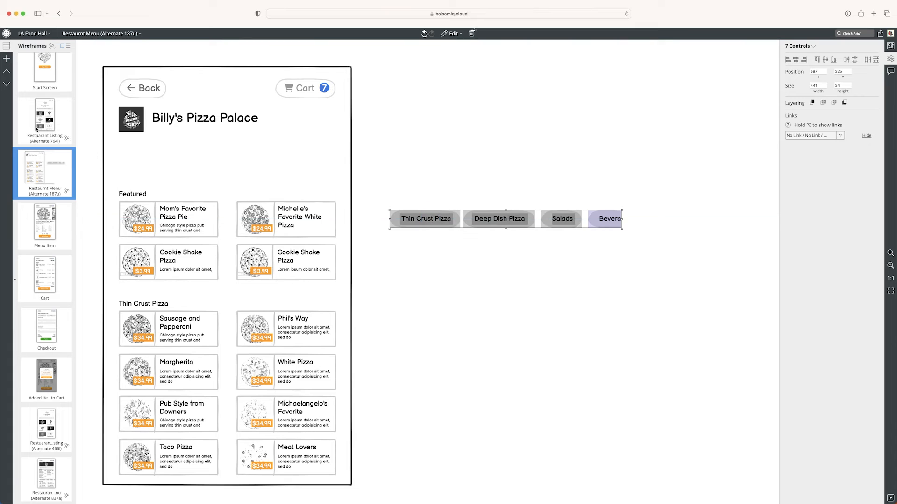
click(45, 119)
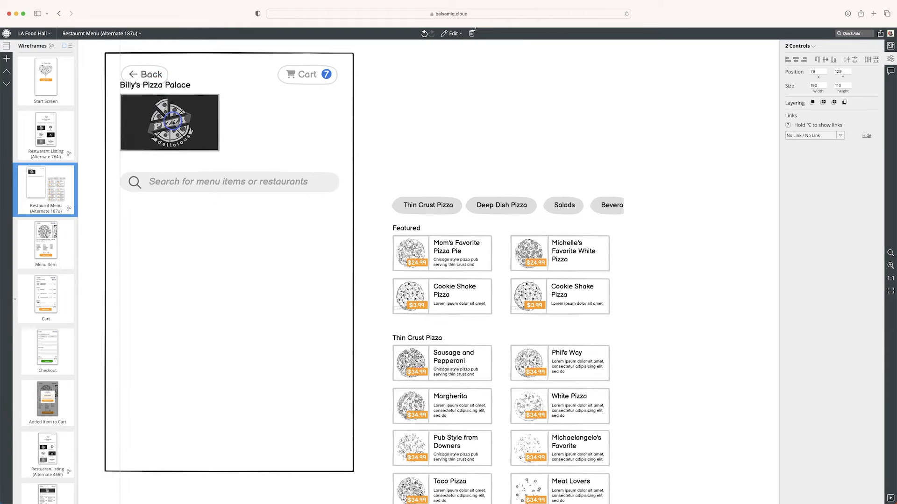
Step: Widen the dark banner across the frame, enlarge the pizza logo and edit the search placeholder to 'Search for menu items'
drag(219, 122, 335, 146)
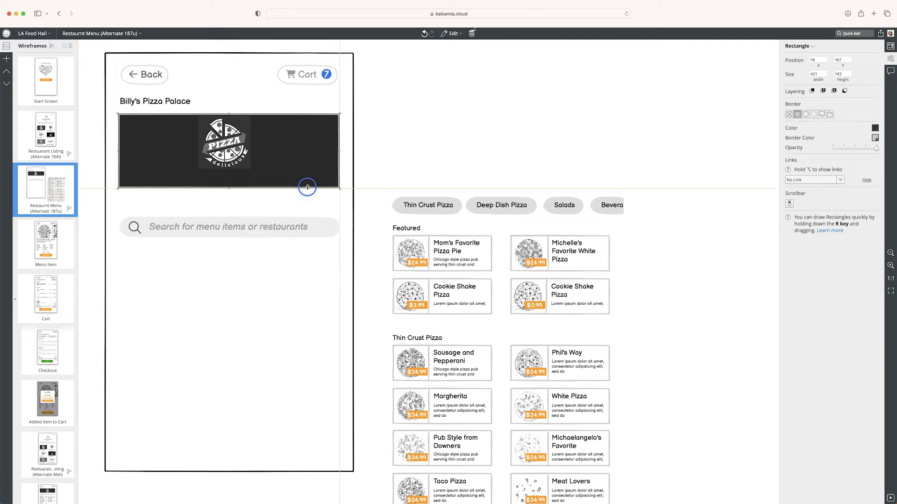
click(224, 145)
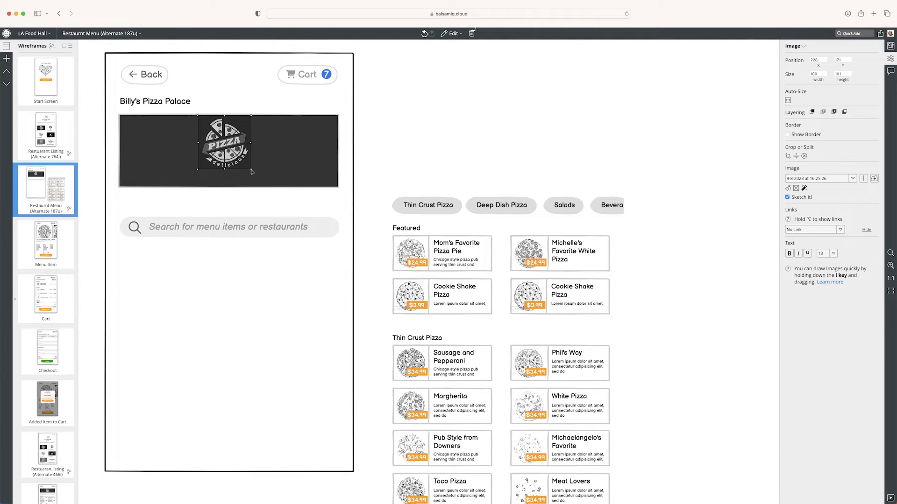
drag(250, 172, 267, 179)
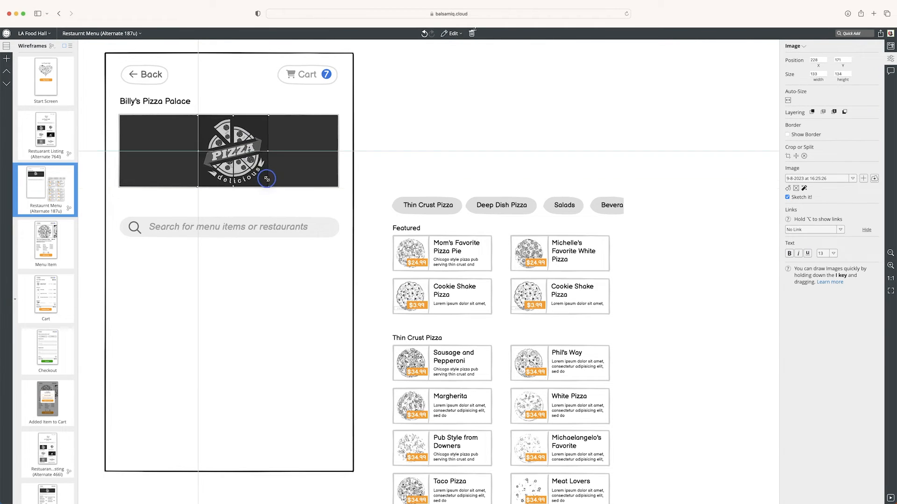
drag(267, 179, 232, 157)
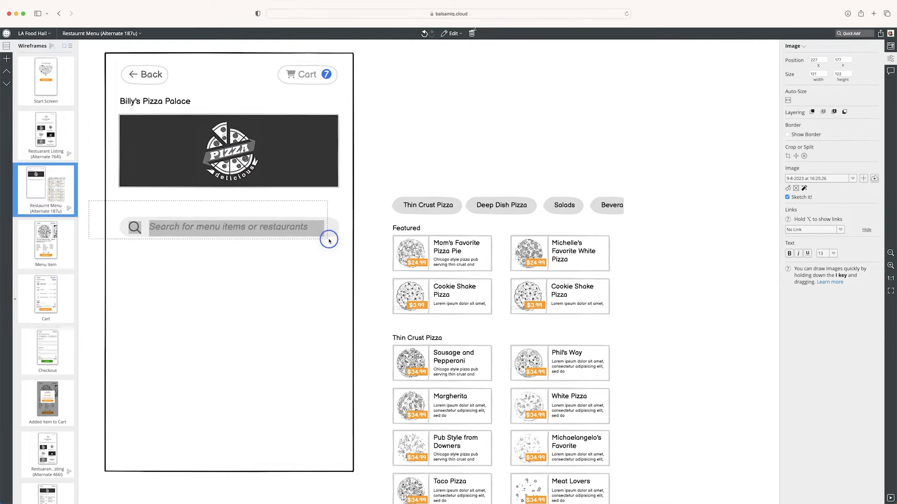
click(370, 172)
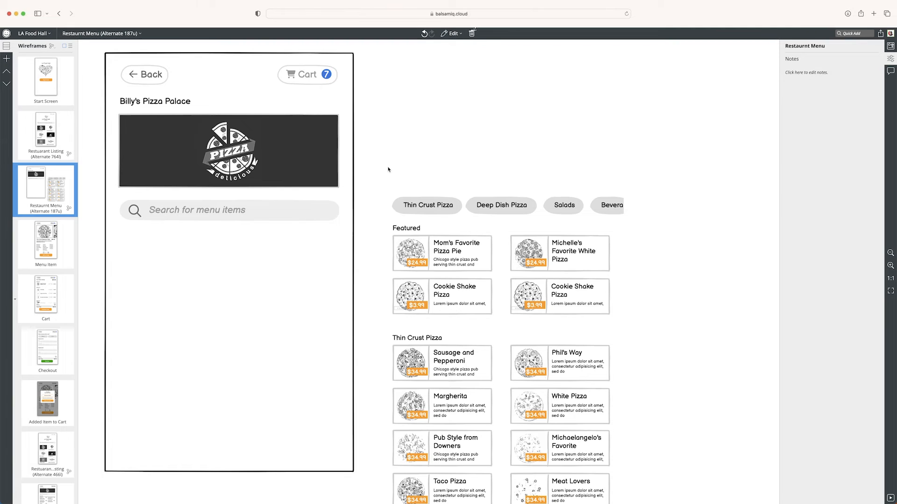
mouse_move(350, 376)
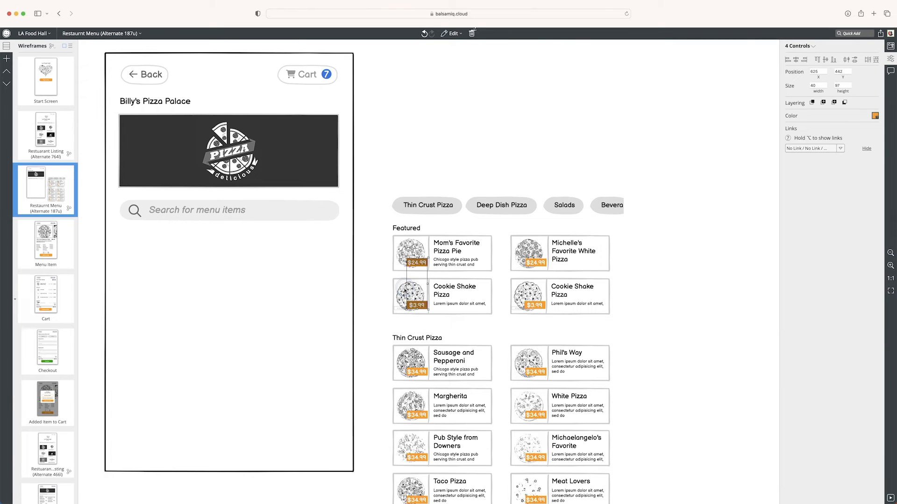
Step: Rename the copied heading to 'Popular Picks'
double_click(155, 101)
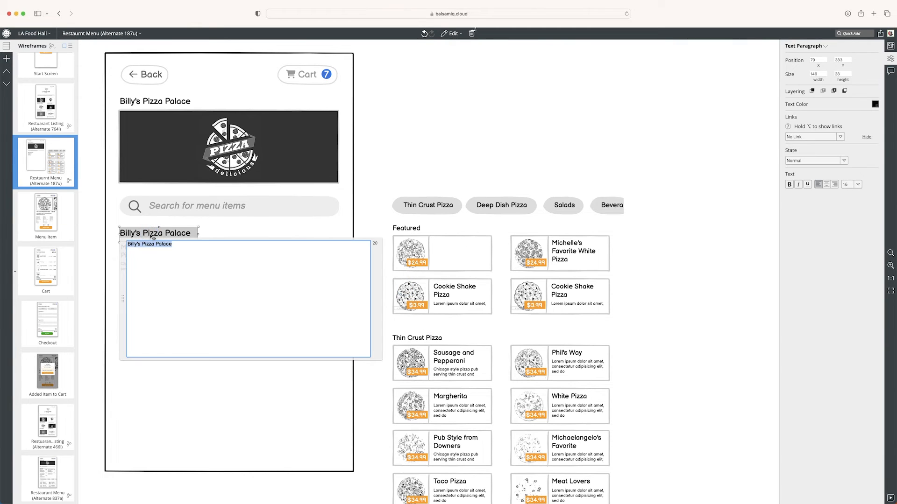
text(Popular Picks)
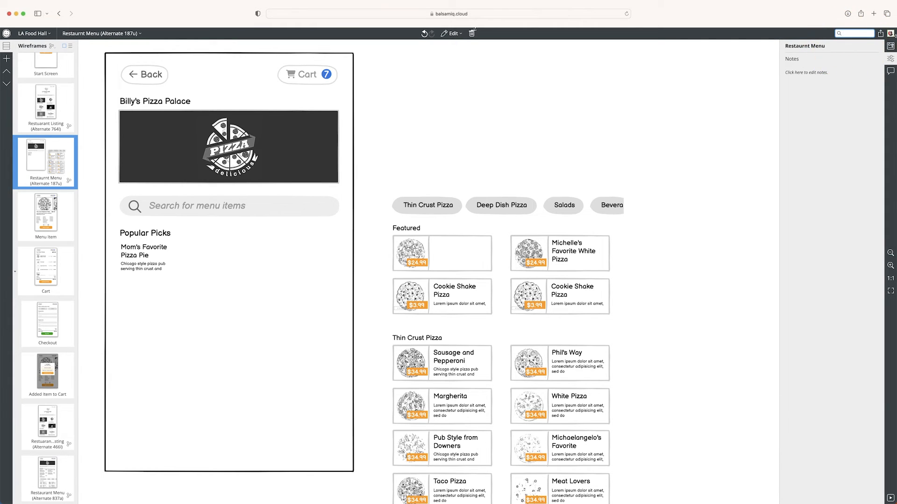
mouse_move(415, 91)
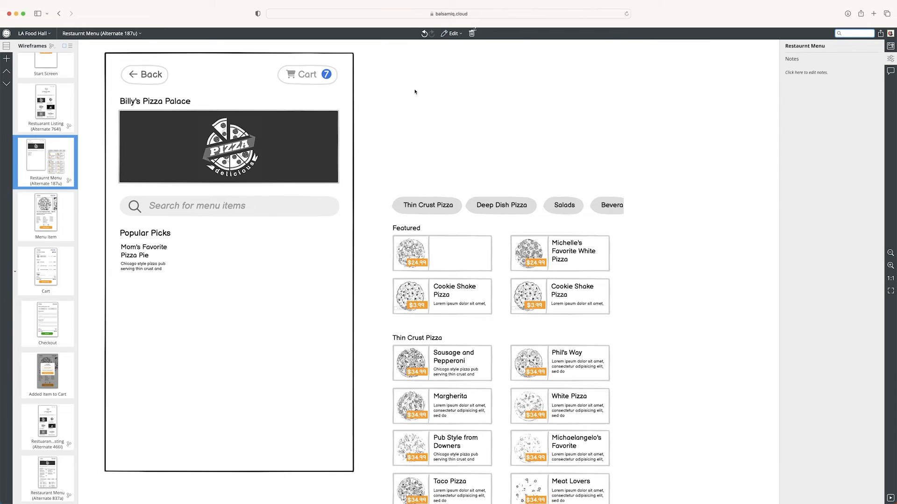
Step: Add a horizontal rule under the Popular Picks heading, stretched across the frame, and select the pizza title
text(h)
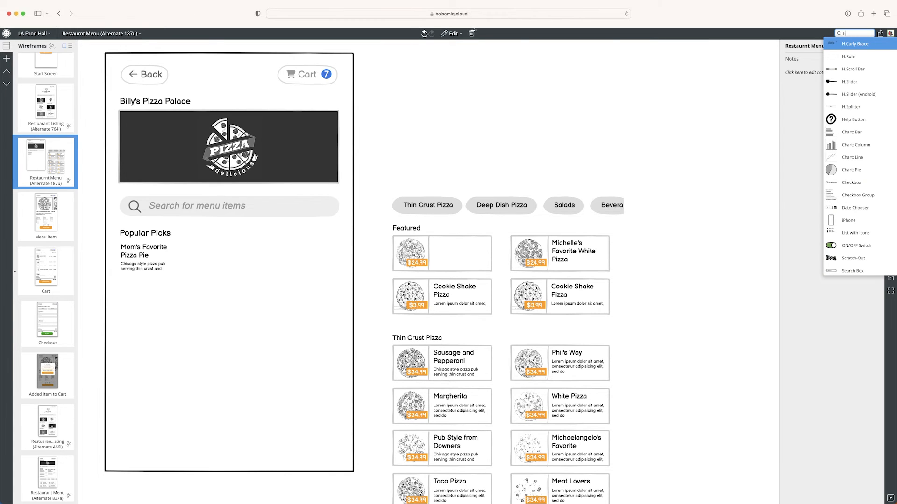
click(856, 56)
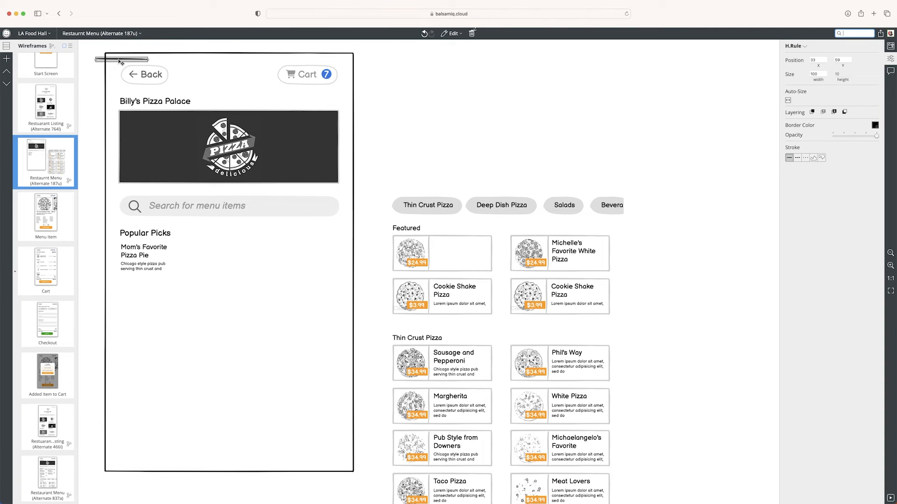
drag(121, 59, 160, 243)
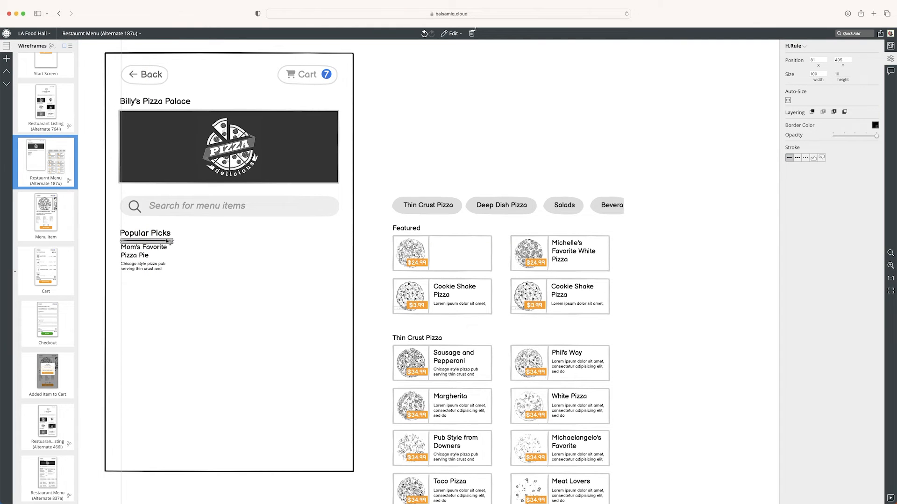
drag(170, 241, 337, 249)
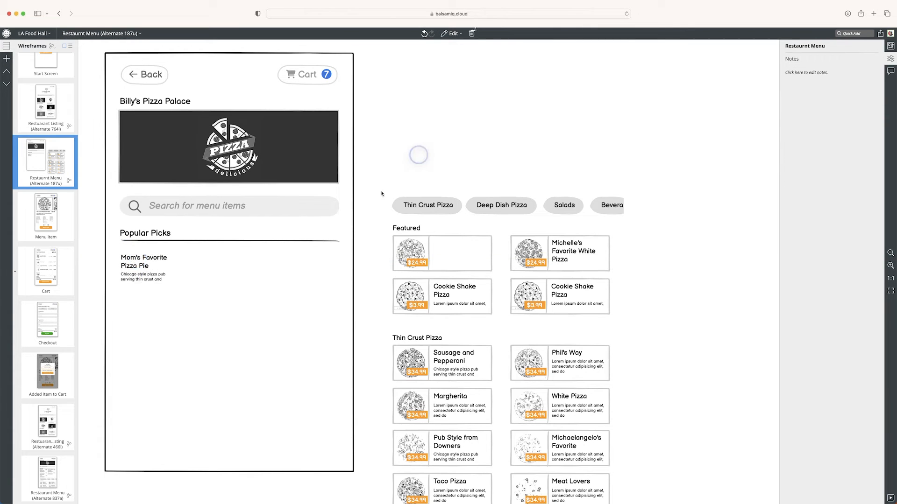
click(140, 287)
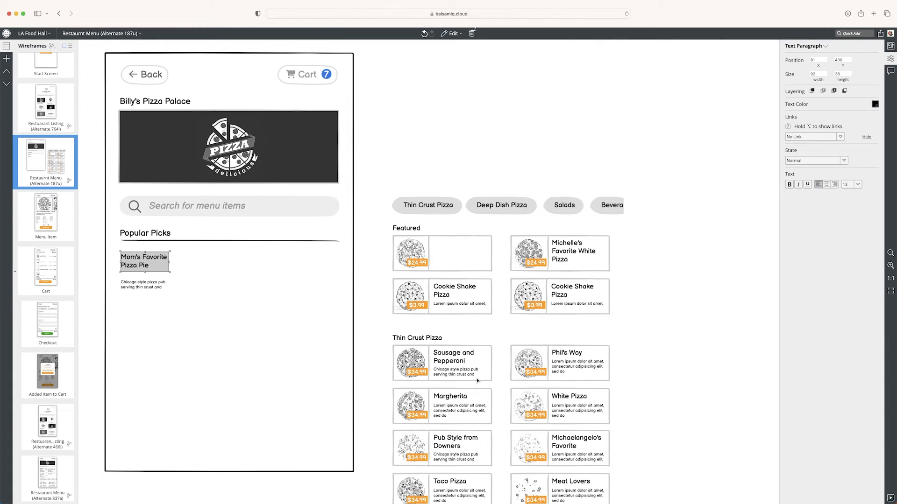
mouse_move(462, 321)
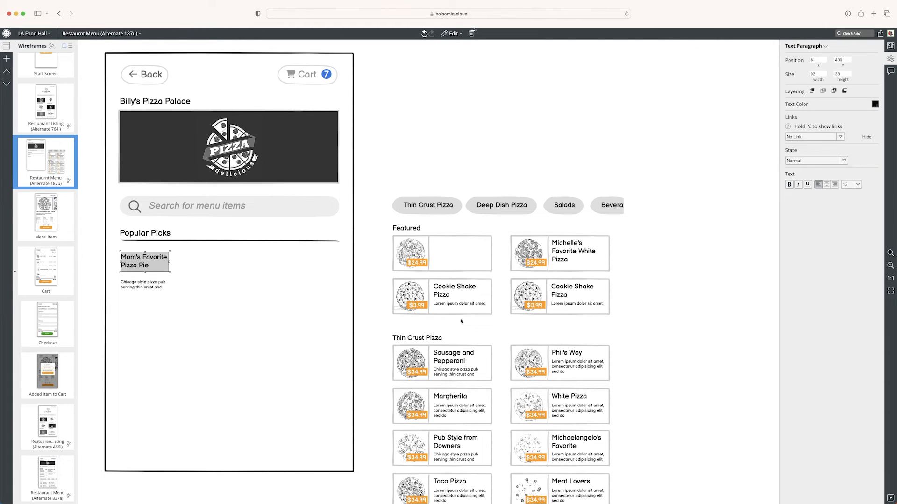
mouse_move(183, 298)
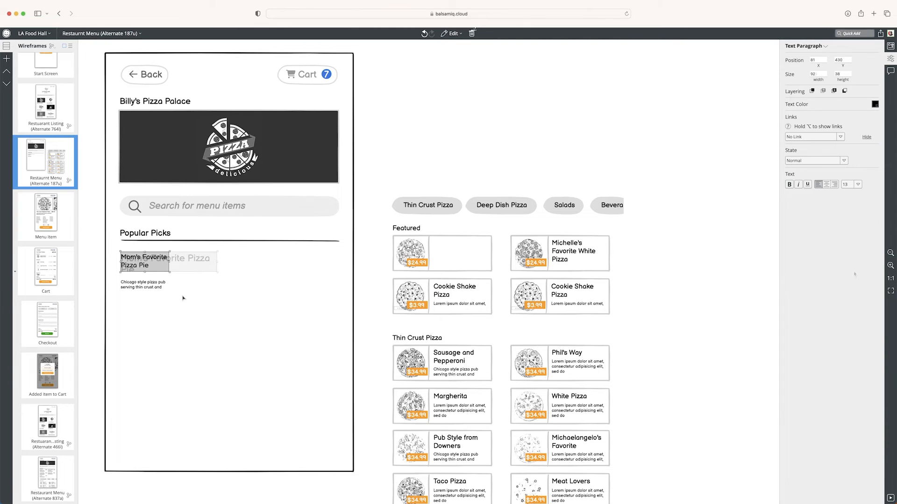
Step: Fit 'Mom's Favorite Pizza Pie' on one line with its lorem ipsum description positioned beneath it
drag(184, 263, 223, 262)
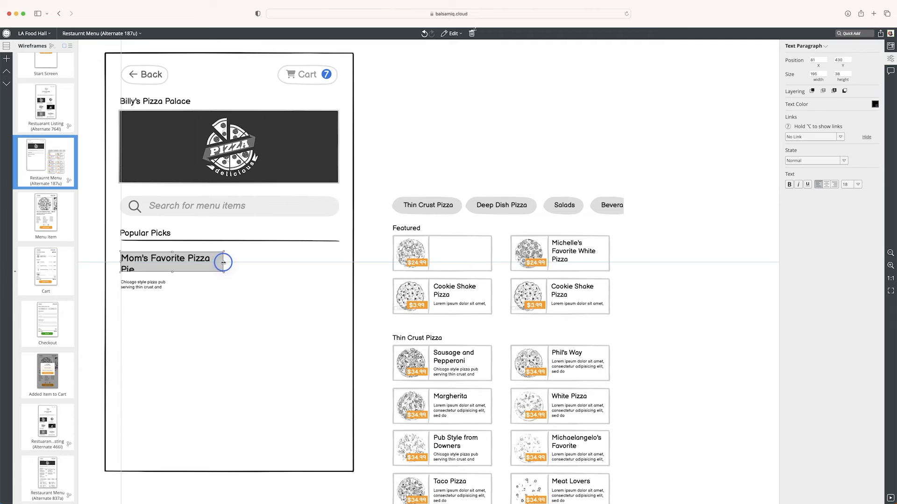
drag(223, 263, 235, 262)
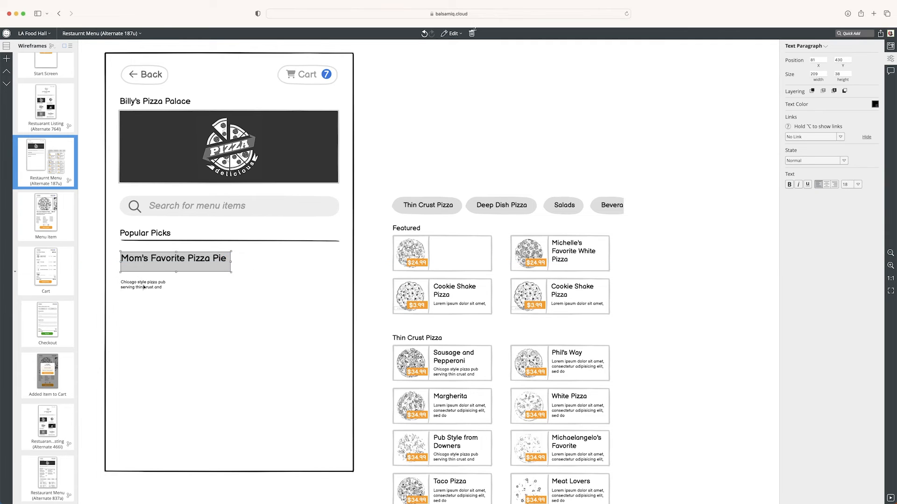
click(141, 285)
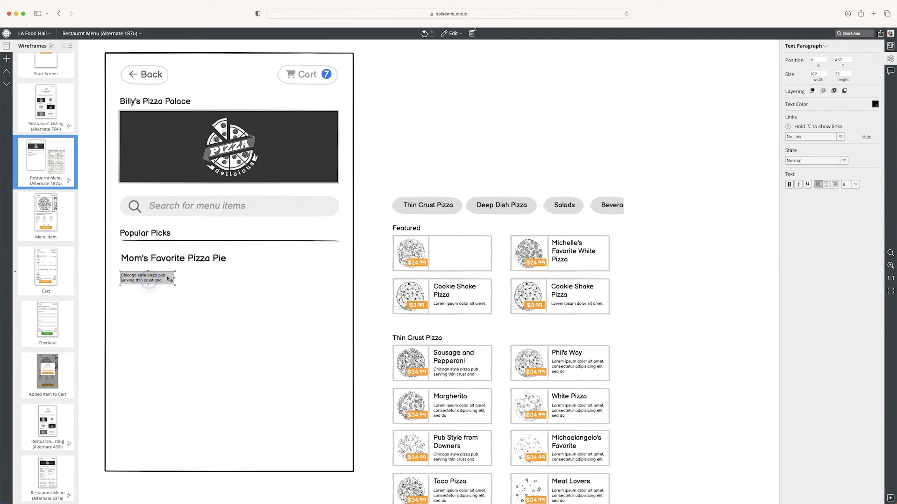
drag(175, 282, 228, 279)
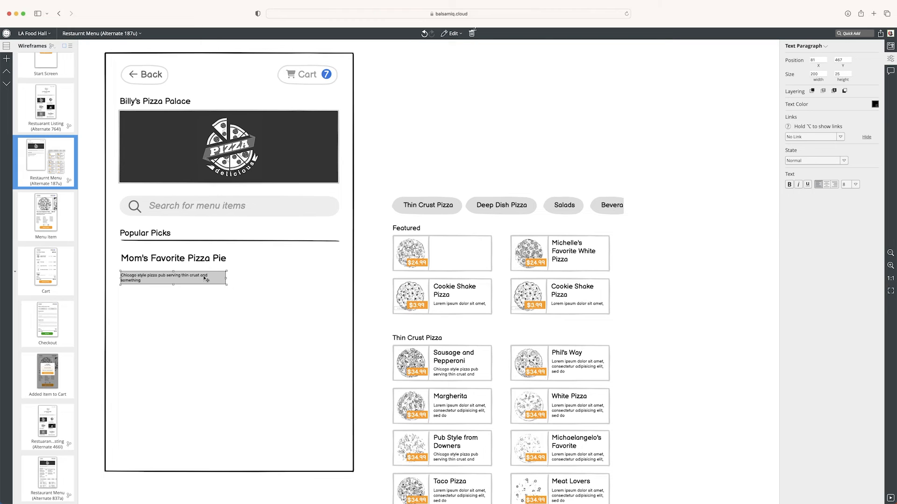
double_click(172, 277)
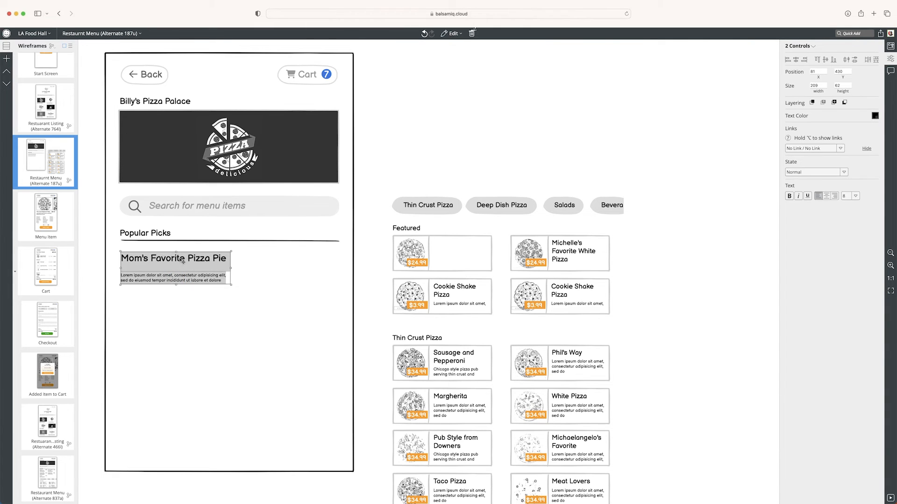
Step: Duplicate the heading and description into a second column and resize both items to fit the width
drag(175, 259, 292, 263)
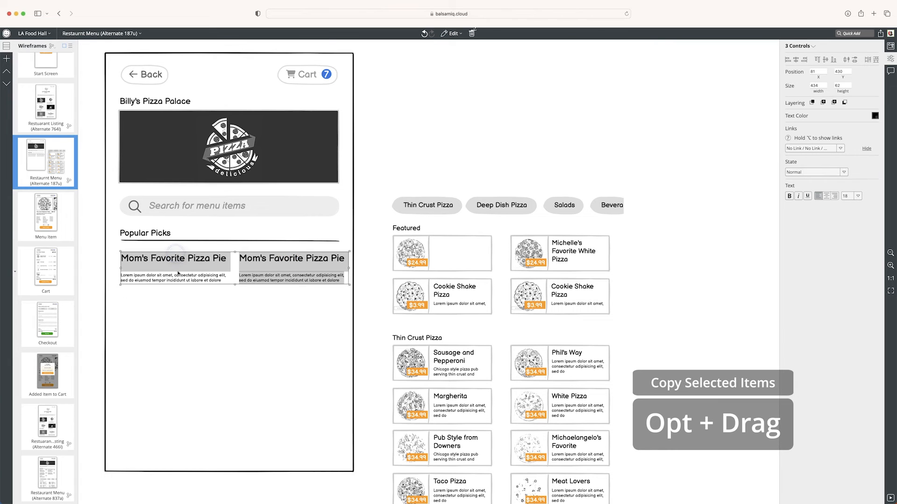
drag(353, 261, 339, 268)
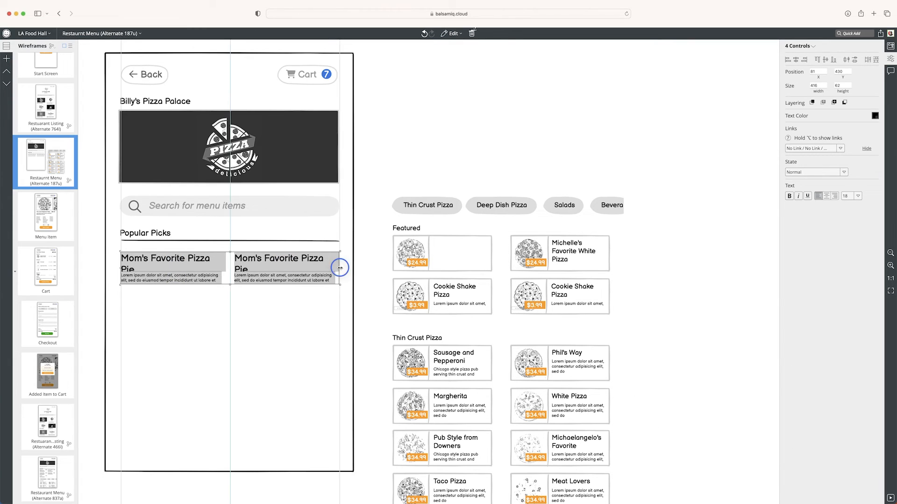
drag(338, 268, 171, 274)
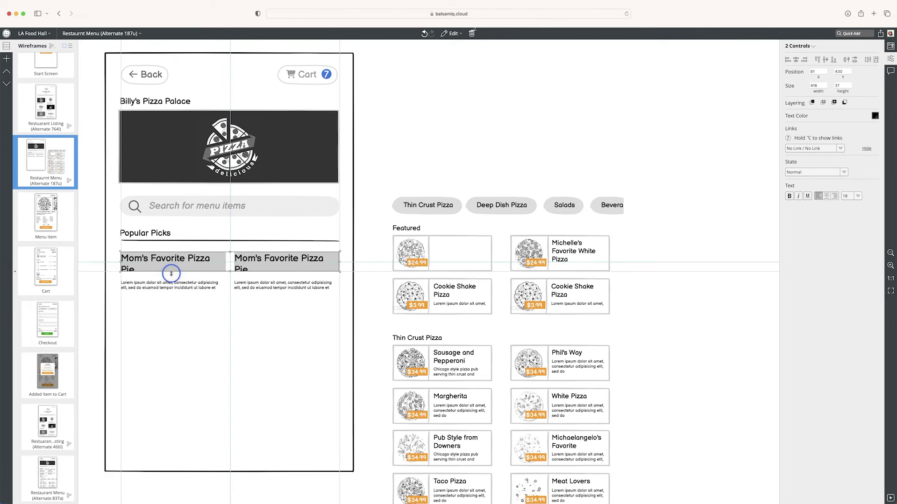
click(172, 272)
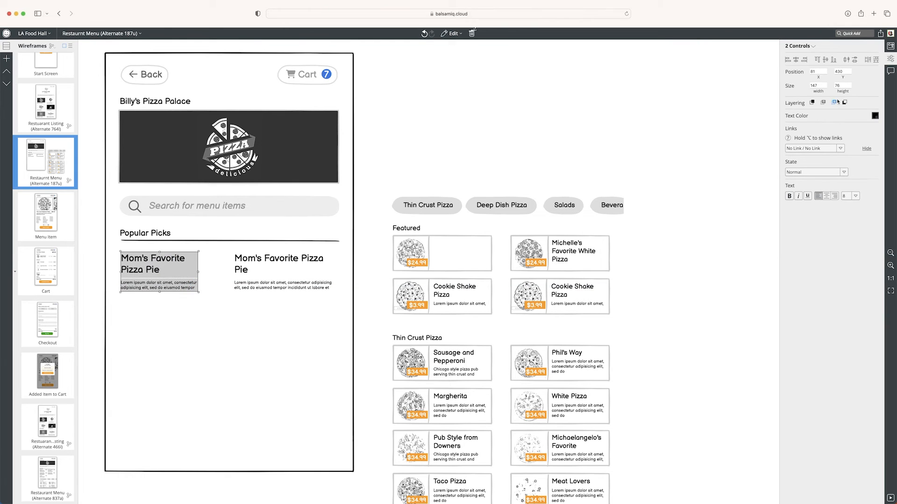
Step: Narrow the right item and rename the first item's heading to 'Thin Crust Pepperoni Pizza'
click(278, 264)
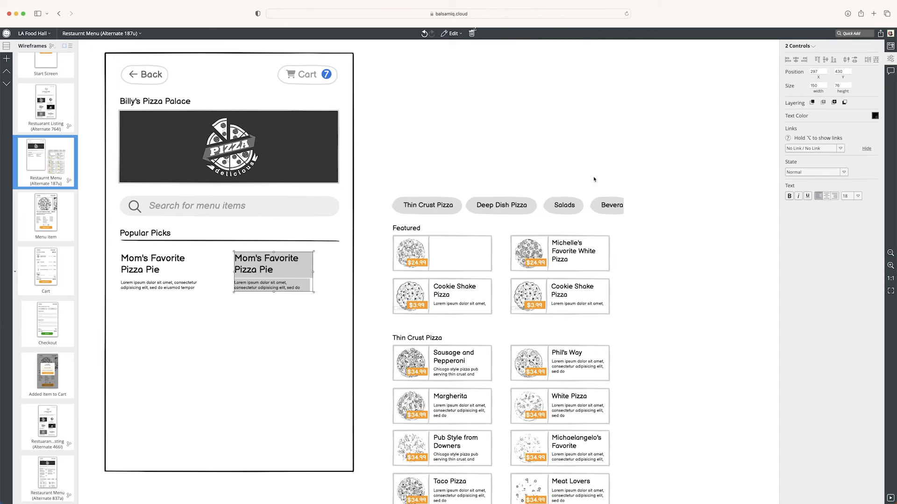
click(426, 205)
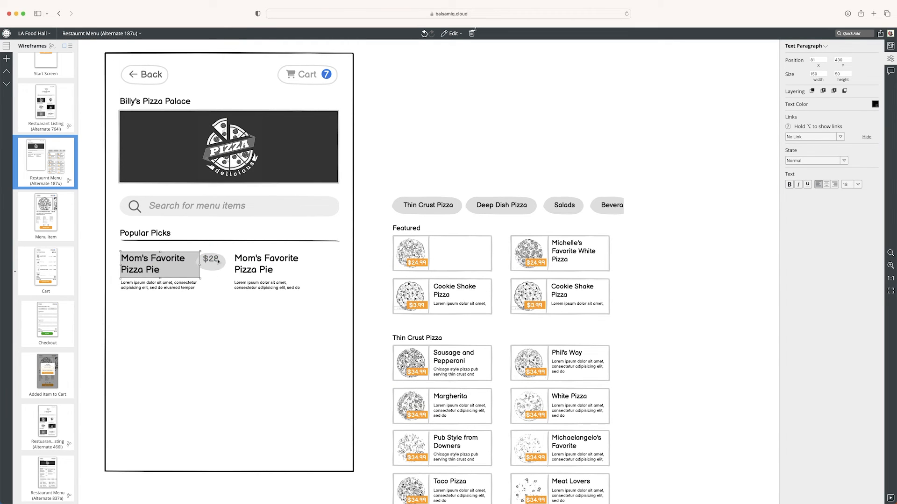
double_click(157, 263)
text(Thin Crust Pepperoni Pizza)
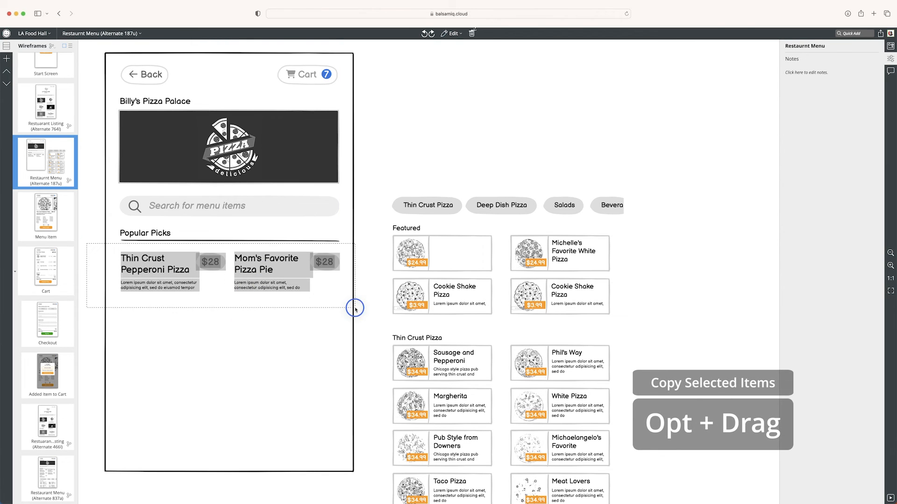
Step: Duplicate the item row into new rows to build the six-item Popular Picks grid
drag(355, 307, 280, 277)
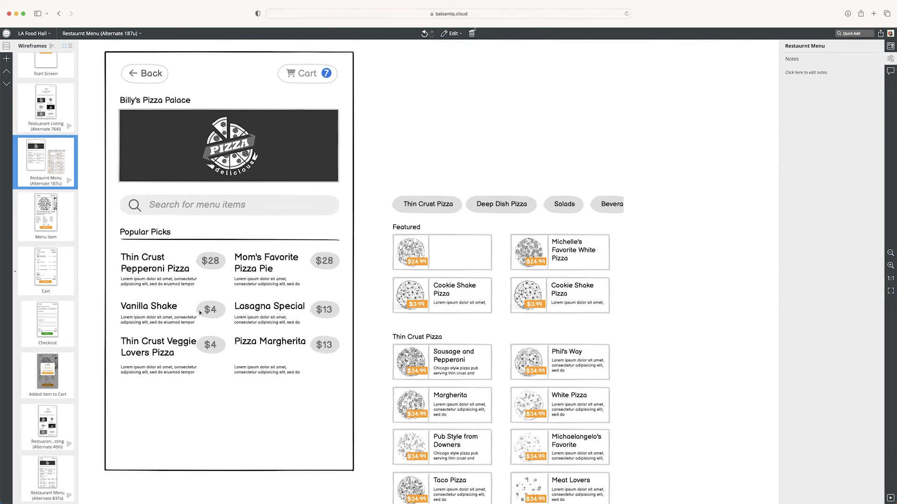
mouse_move(133, 295)
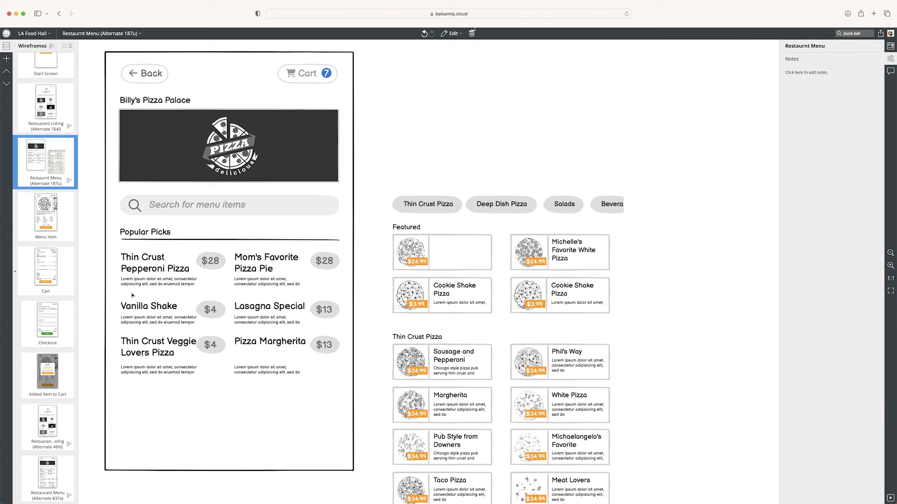
click(247, 261)
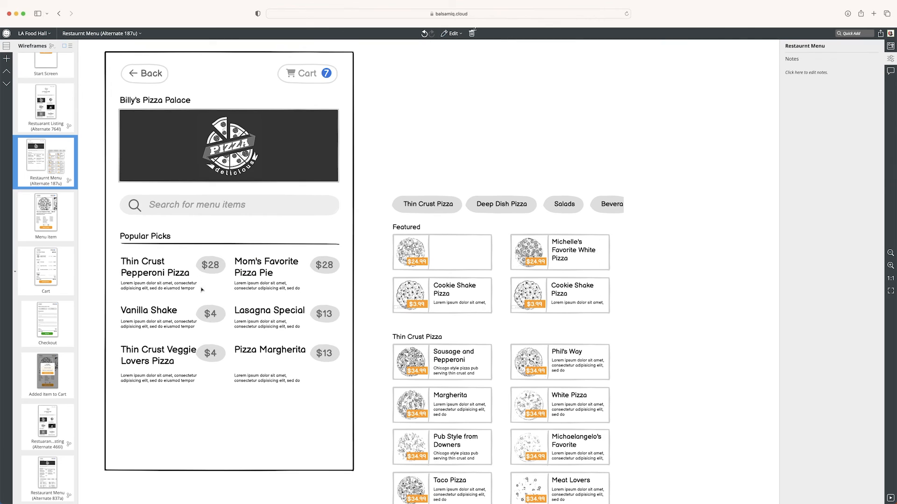
mouse_move(280, 290)
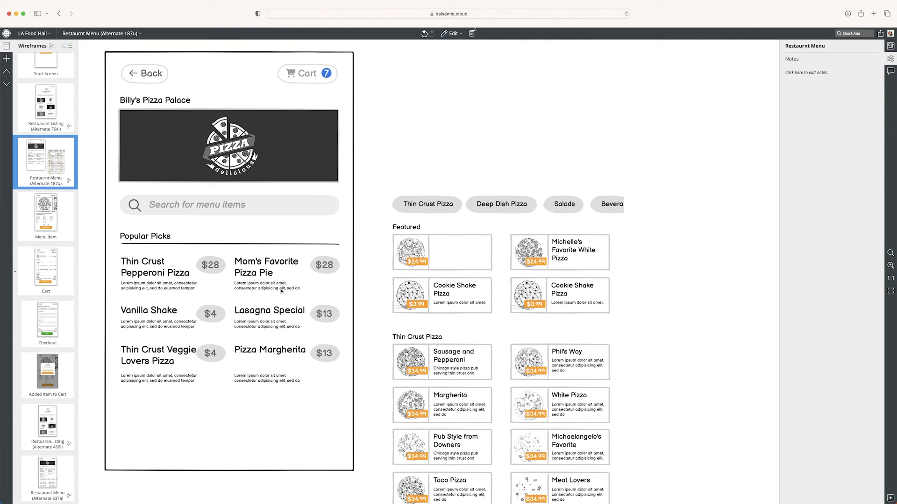
mouse_move(446, 164)
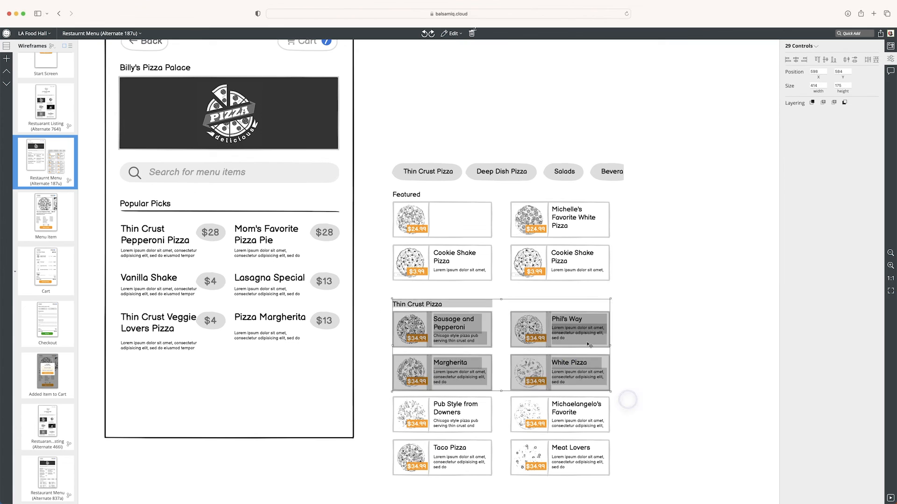
Step: Restyle the Thin Crust Pizza label and group the Thin Crust Pizza cards via Edit > Group
click(144, 203)
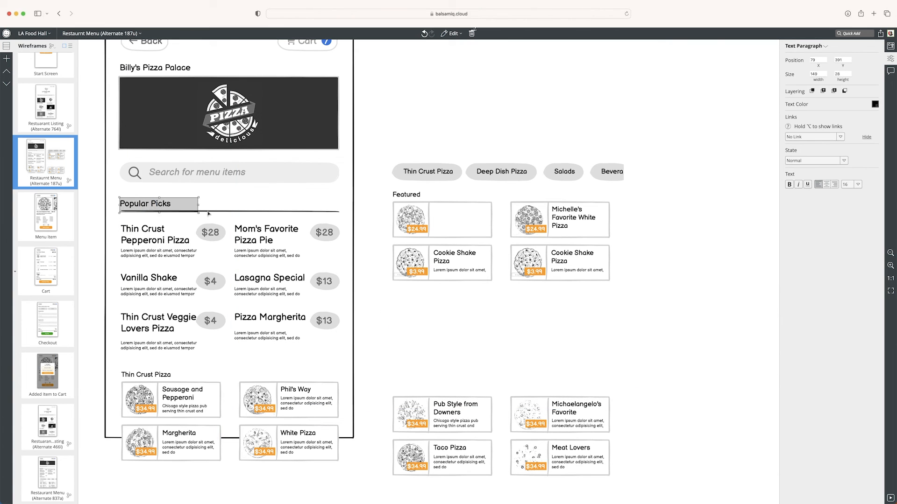
click(145, 370)
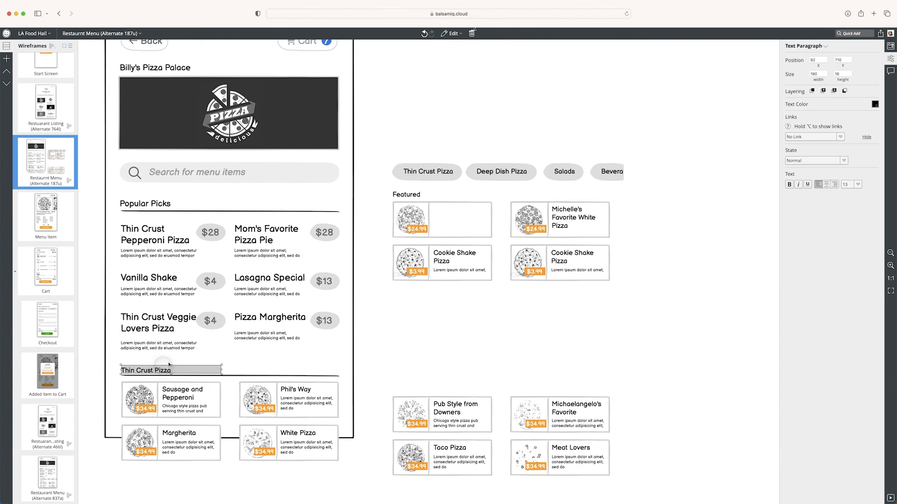
click(325, 381)
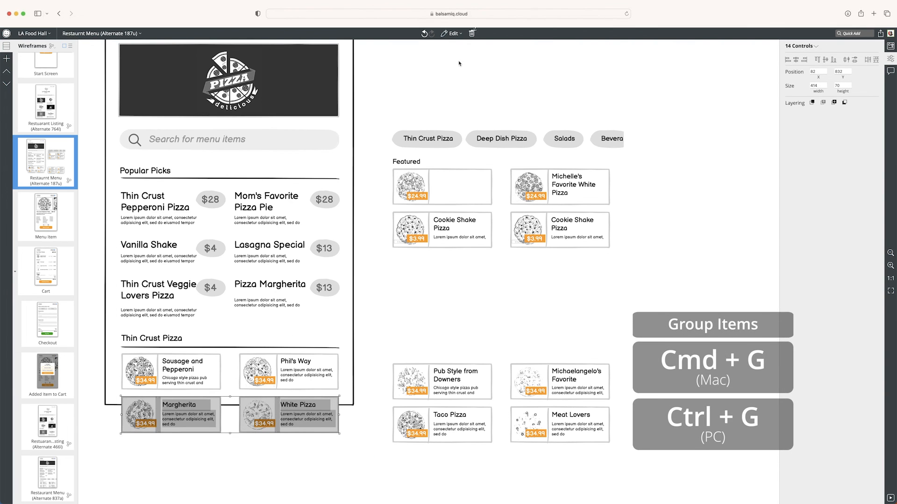
click(452, 34)
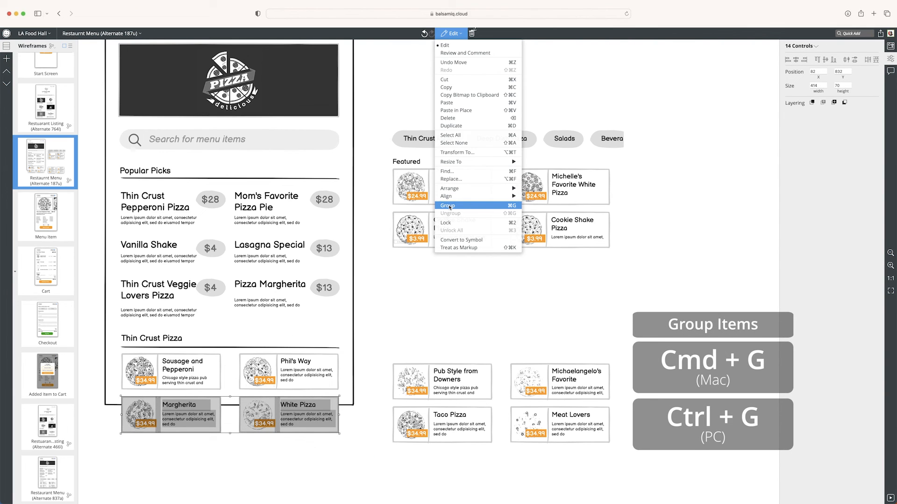
click(447, 205)
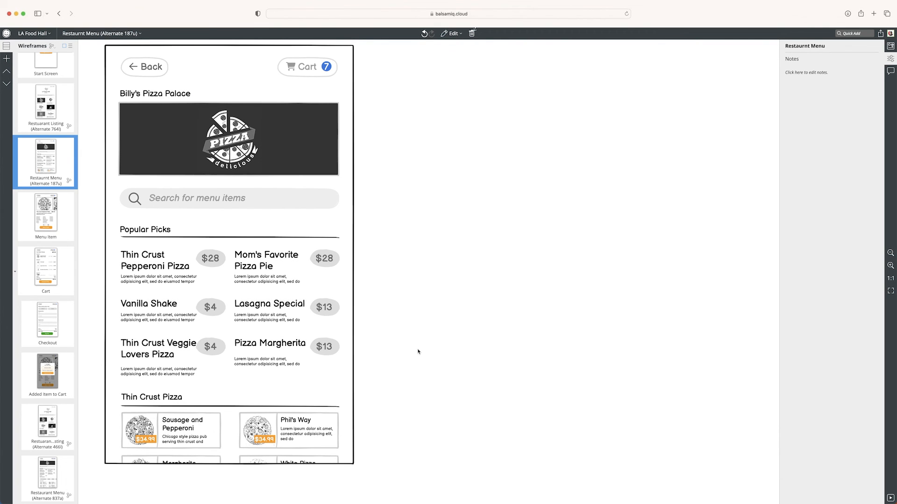
right_click(46, 160)
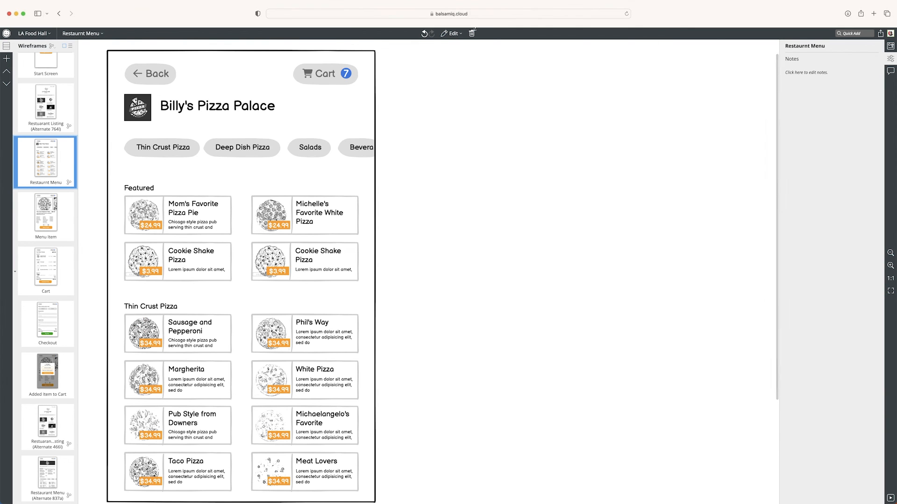
right_click(45, 160)
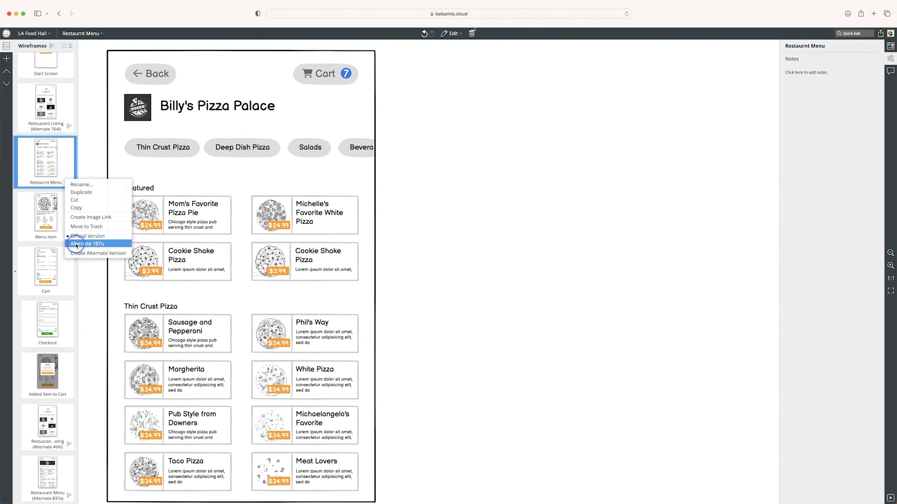
click(87, 244)
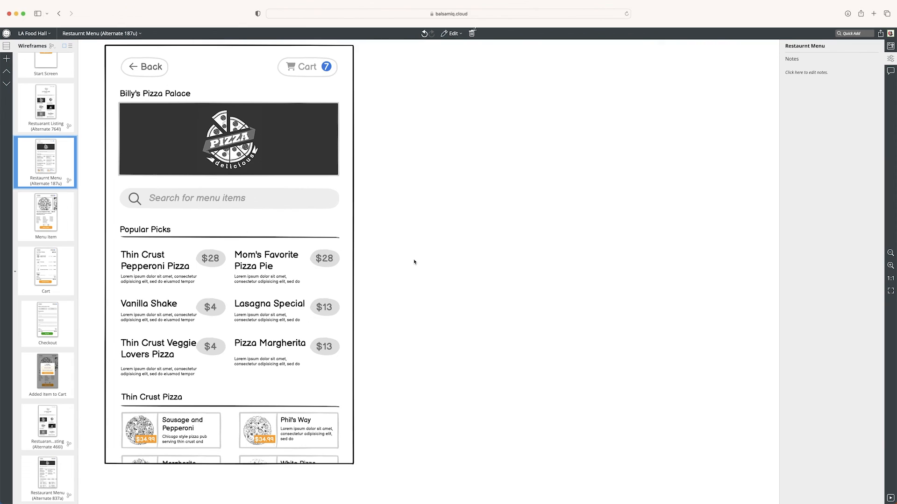